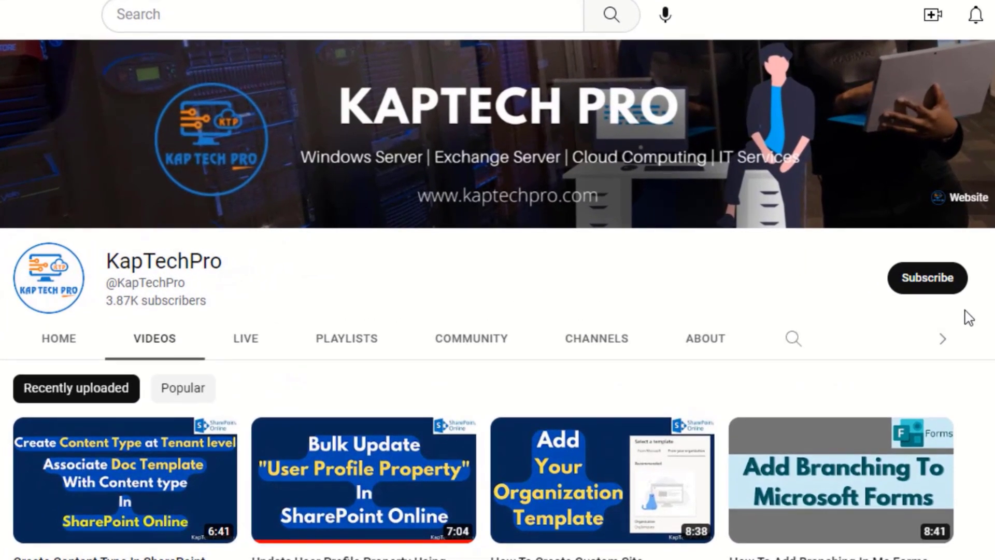
pyautogui.moveTo(927, 277)
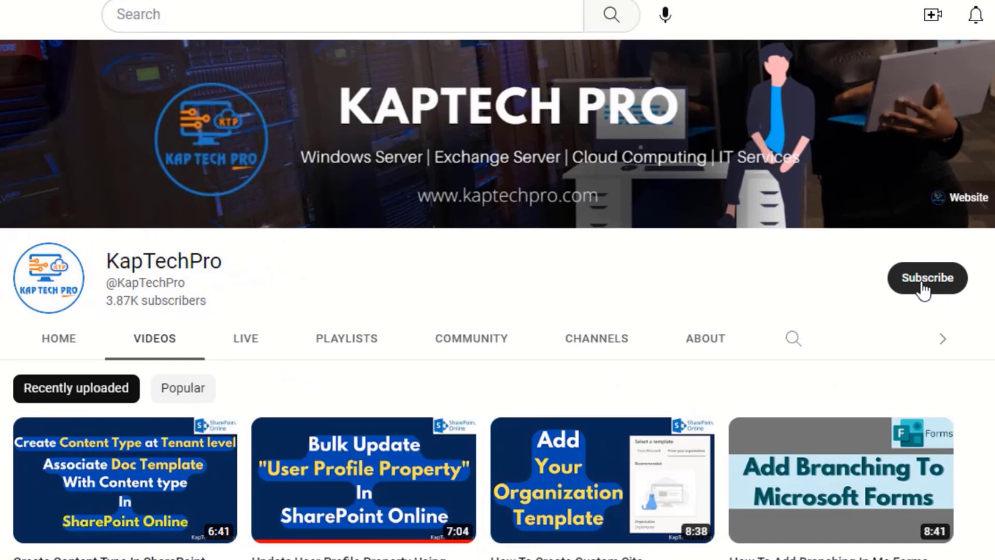
# Subscribe to the KapTechPro YouTube channel, then switch to the SharePoint admin center tab.
pyautogui.click(926, 277)
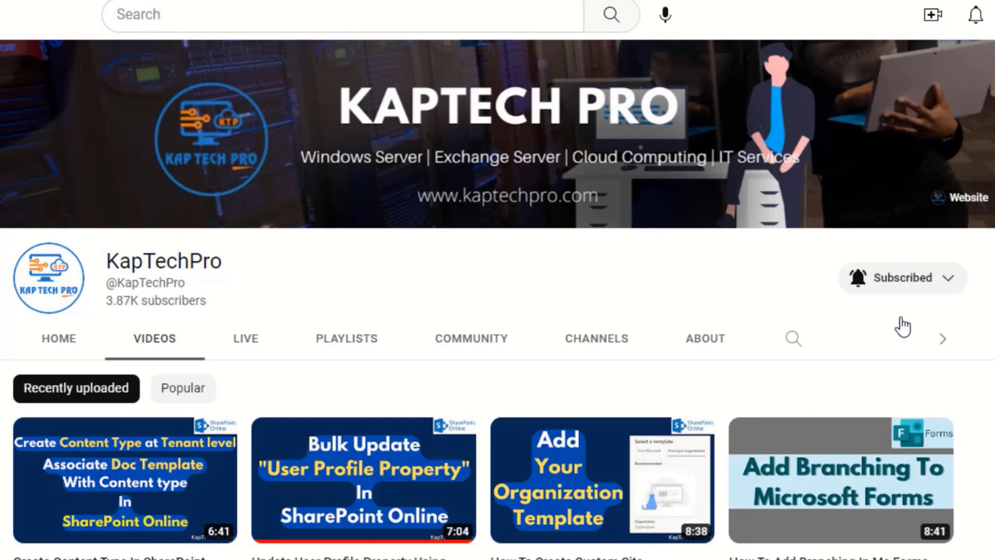
pyautogui.click(357, 10)
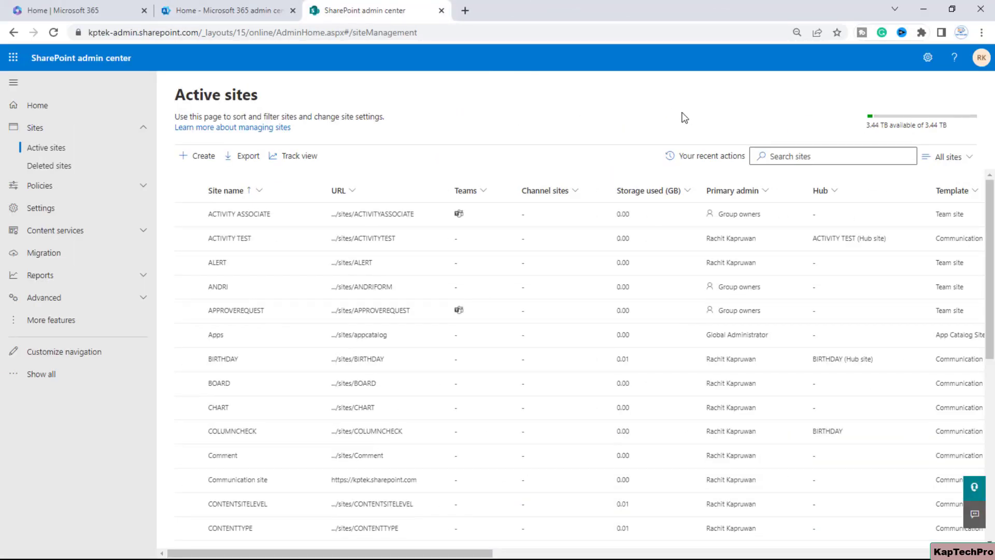
pyautogui.moveTo(341, 382)
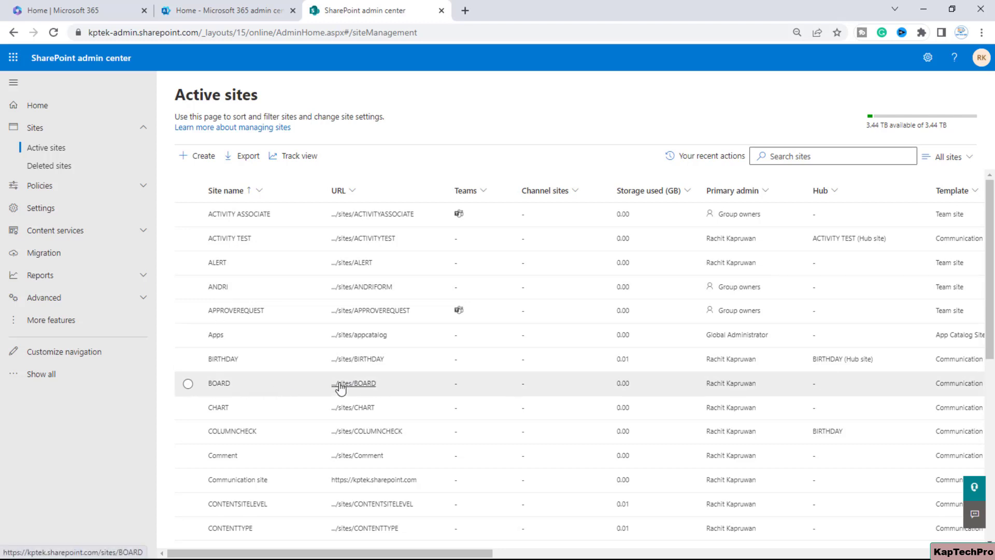
pyautogui.moveTo(354, 388)
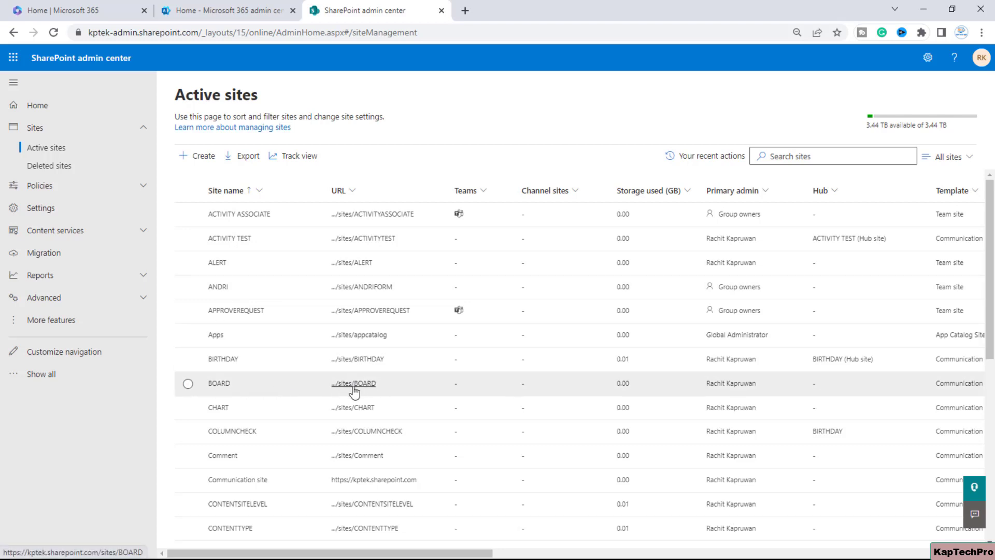
# Open the BOARD site's URL from the Active sites list in a new tab.
pyautogui.click(188, 383)
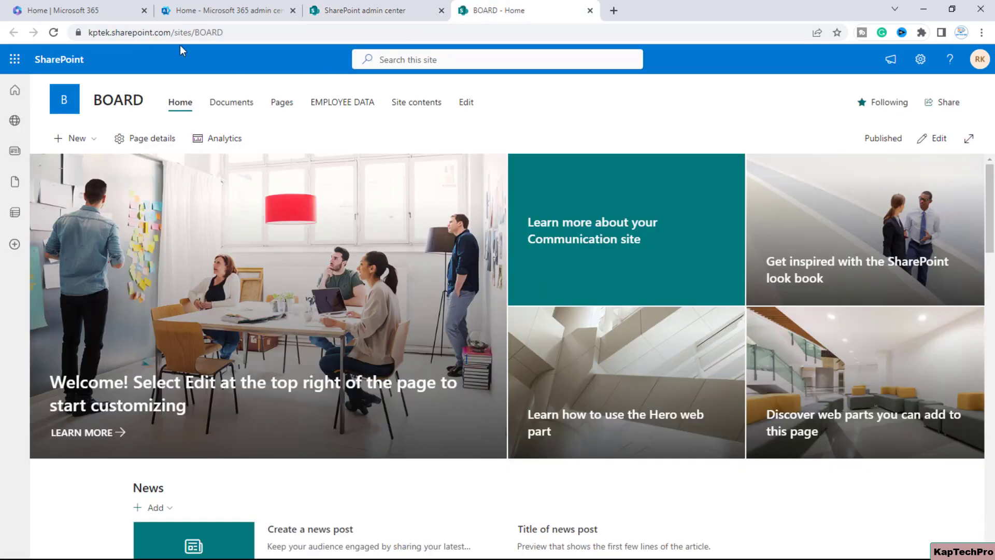
pyautogui.moveTo(416, 102)
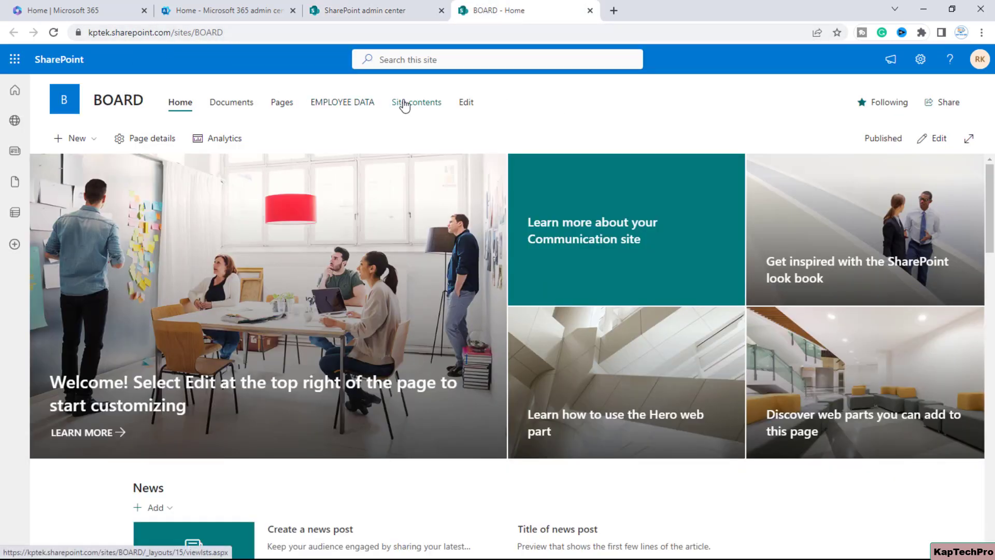
# Open the BOARD site's contents and then the EMPLOYEE DATA list.
pyautogui.click(415, 103)
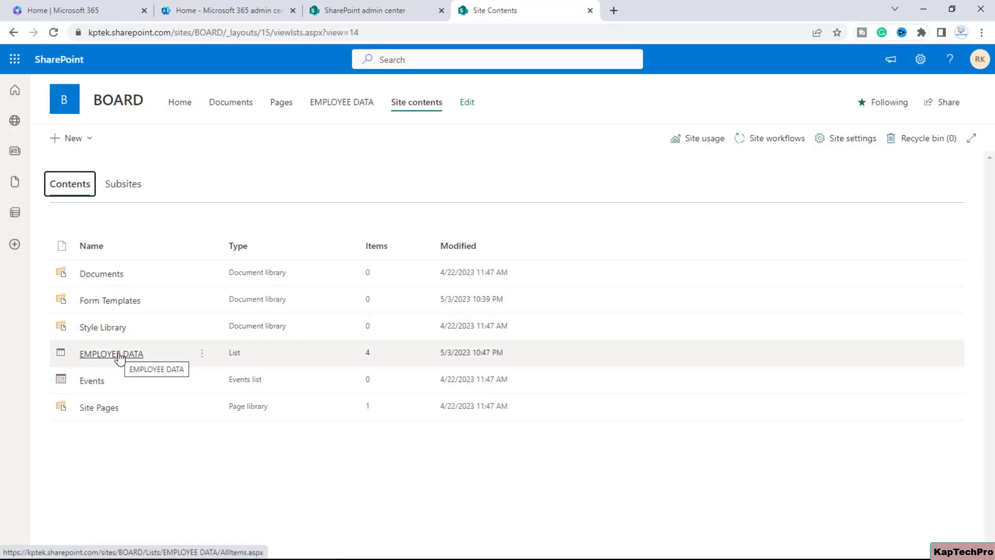
pyautogui.click(111, 354)
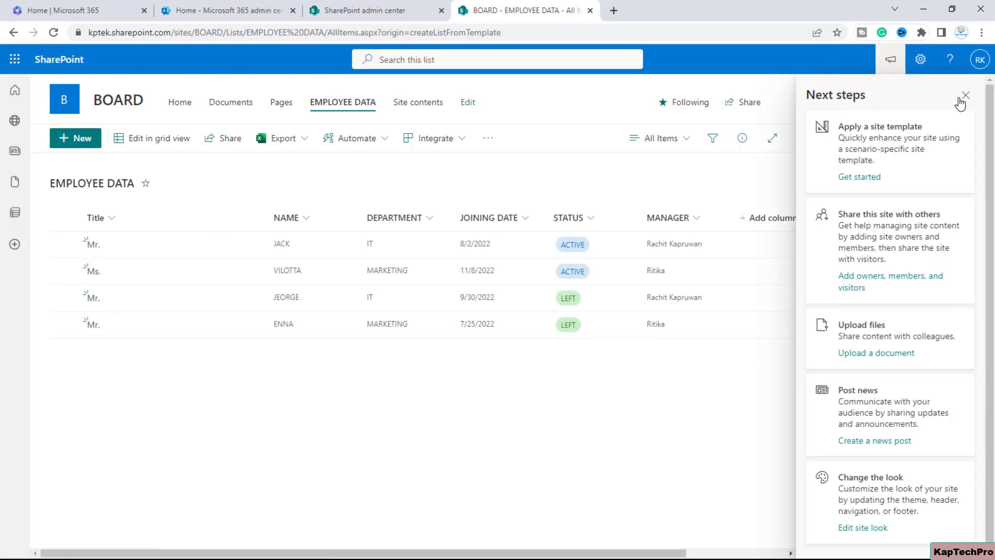
# Dismiss the Next steps pane and look over the EMPLOYEE DATA columns.
pyautogui.click(965, 96)
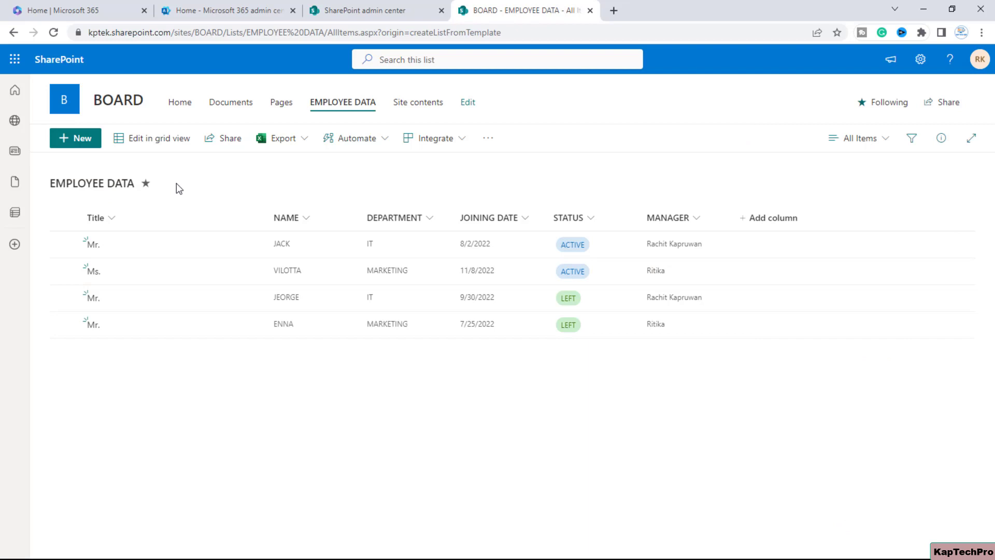
pyautogui.click(145, 183)
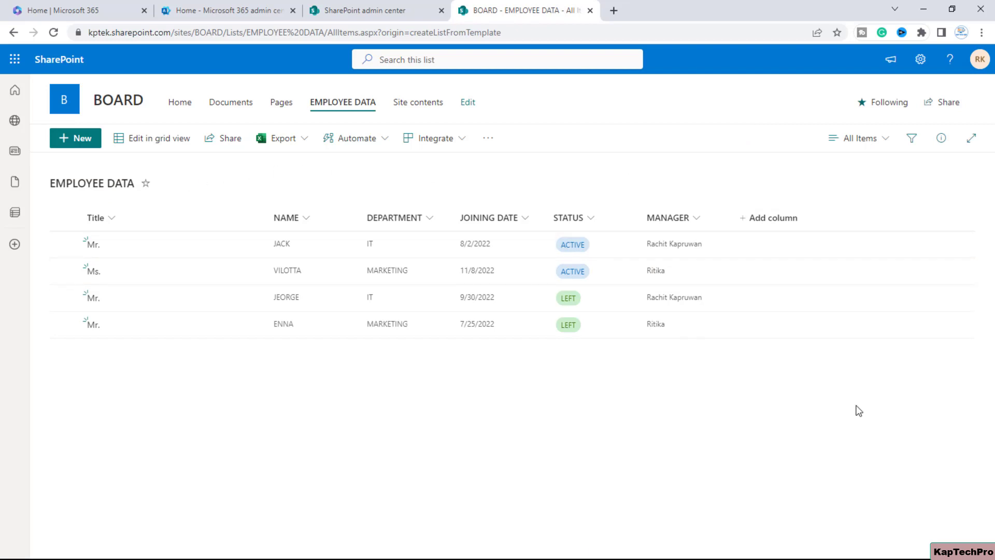
pyautogui.moveTo(837, 407)
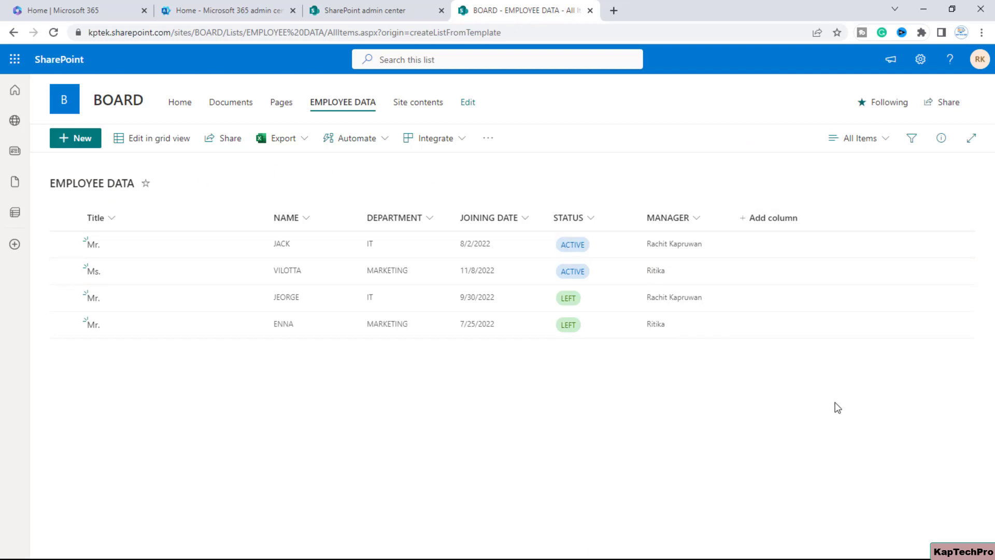
pyautogui.moveTo(670, 195)
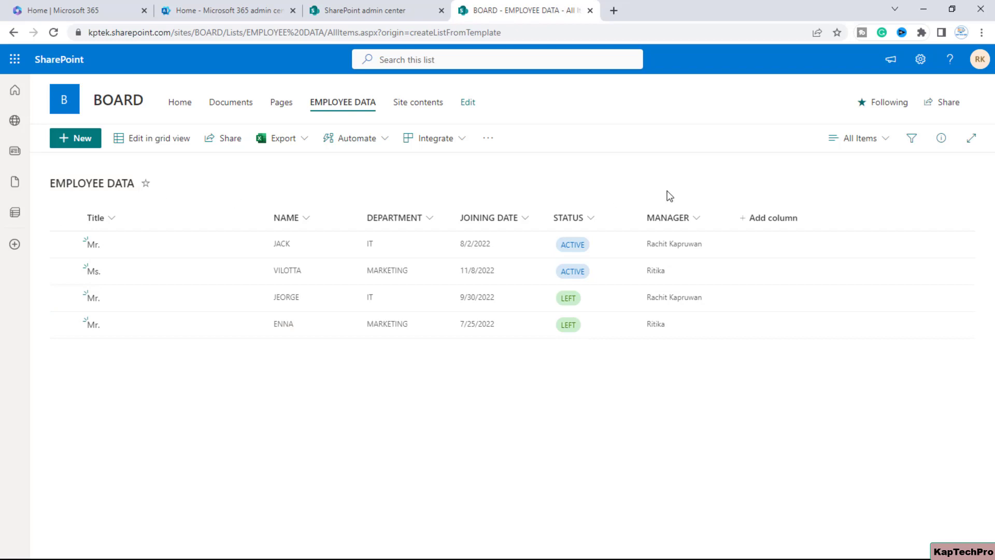
pyautogui.moveTo(655, 175)
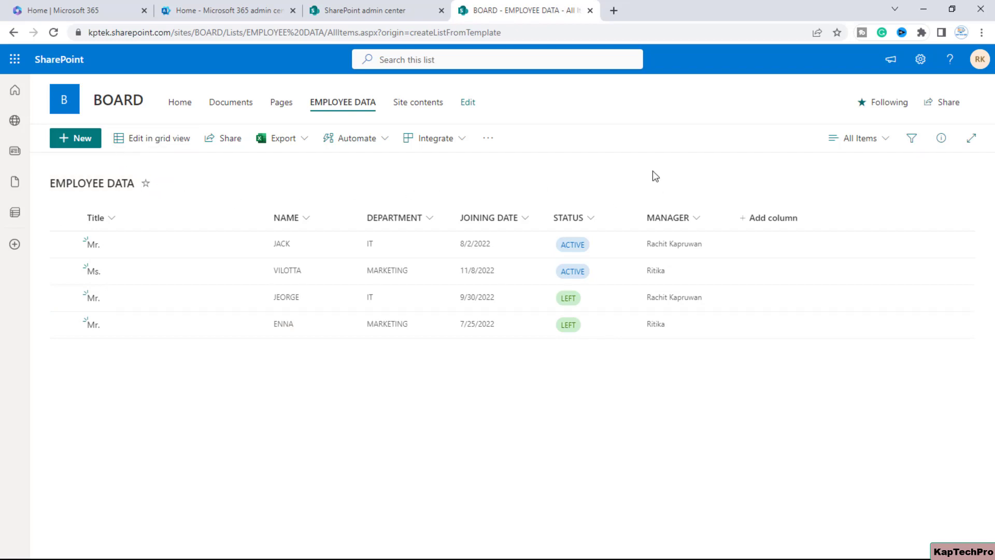
pyautogui.moveTo(14, 182)
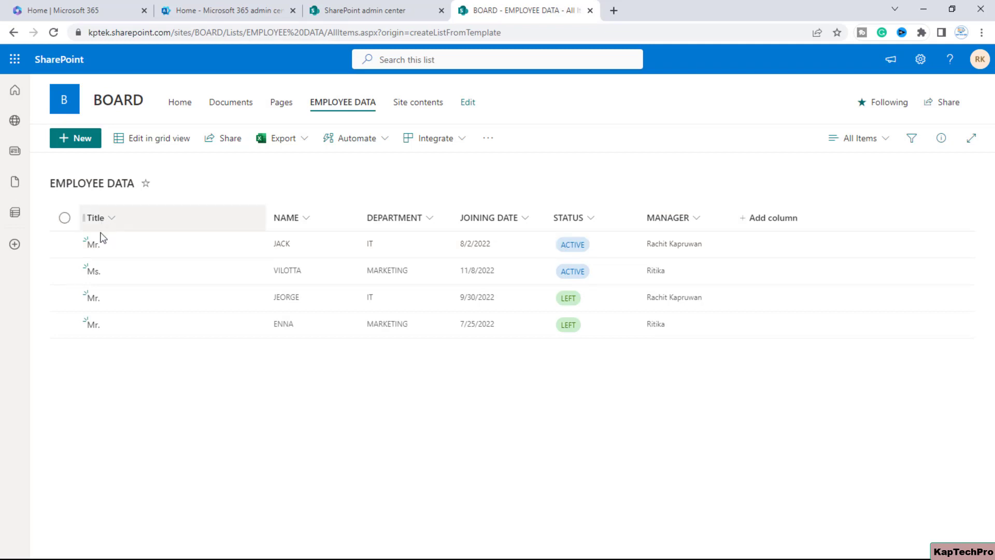
pyautogui.moveTo(103, 232)
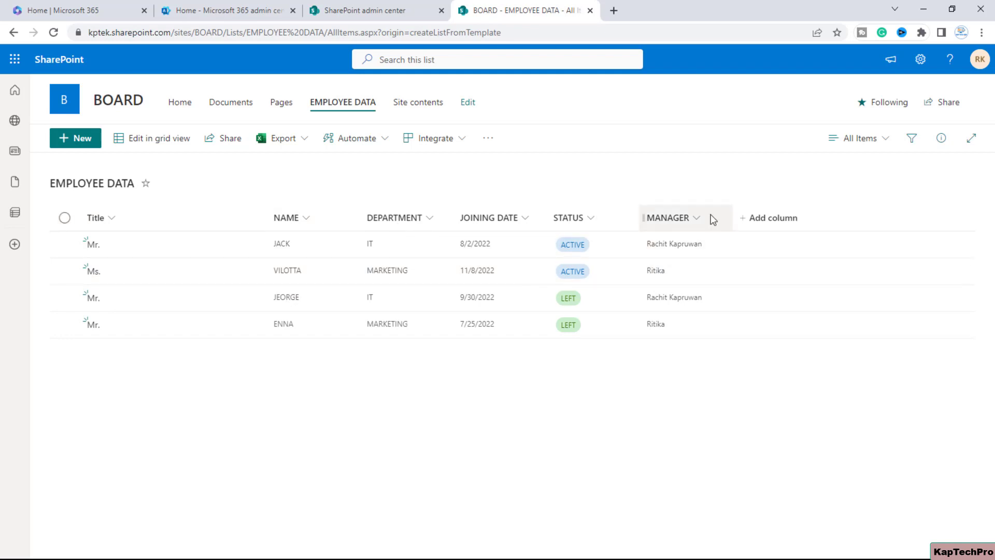
pyautogui.moveTo(751, 227)
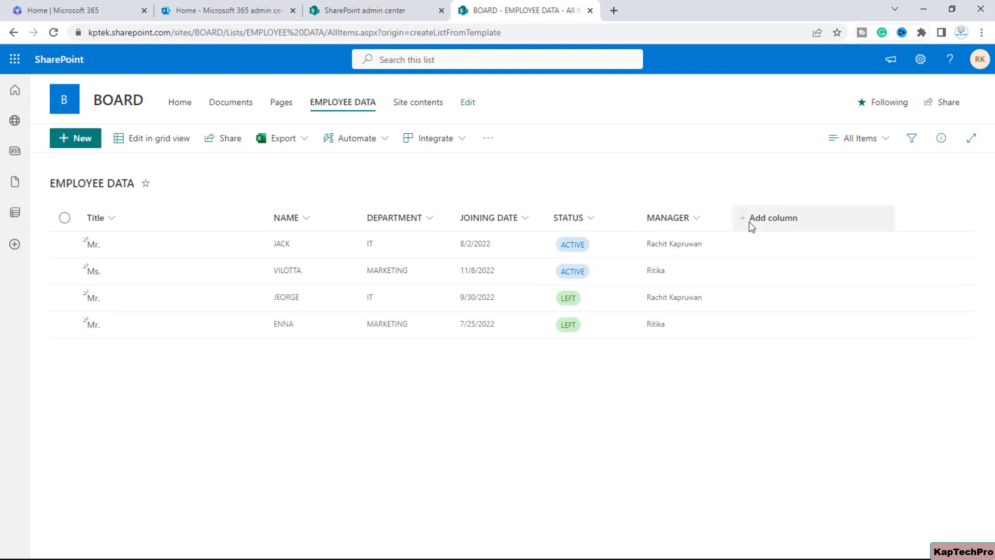
pyautogui.click(773, 218)
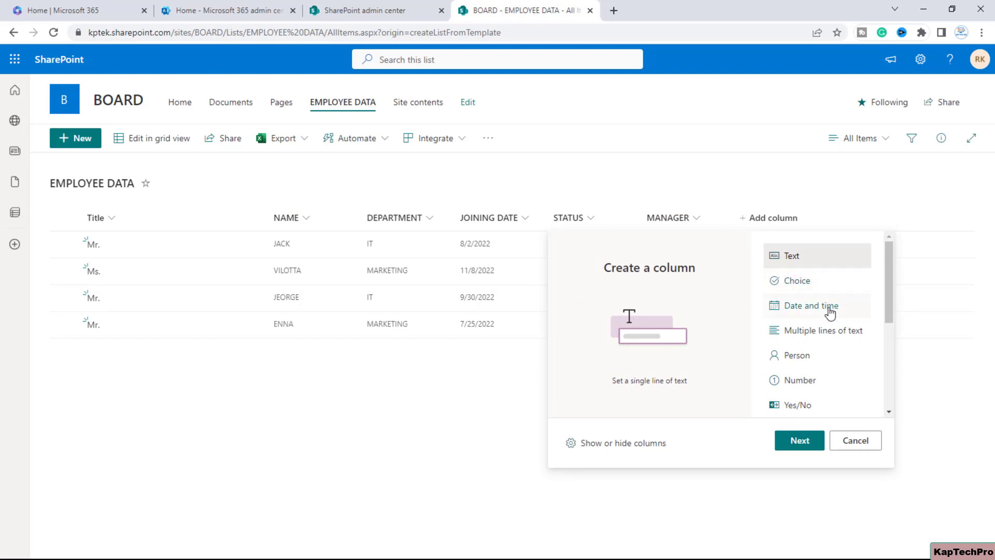
pyautogui.scroll(-3)
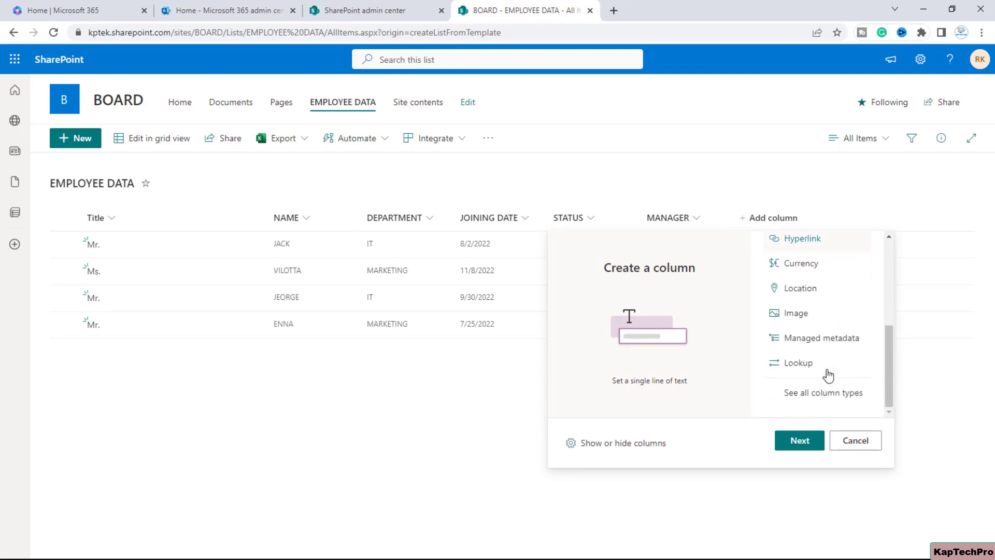
pyautogui.scroll(3)
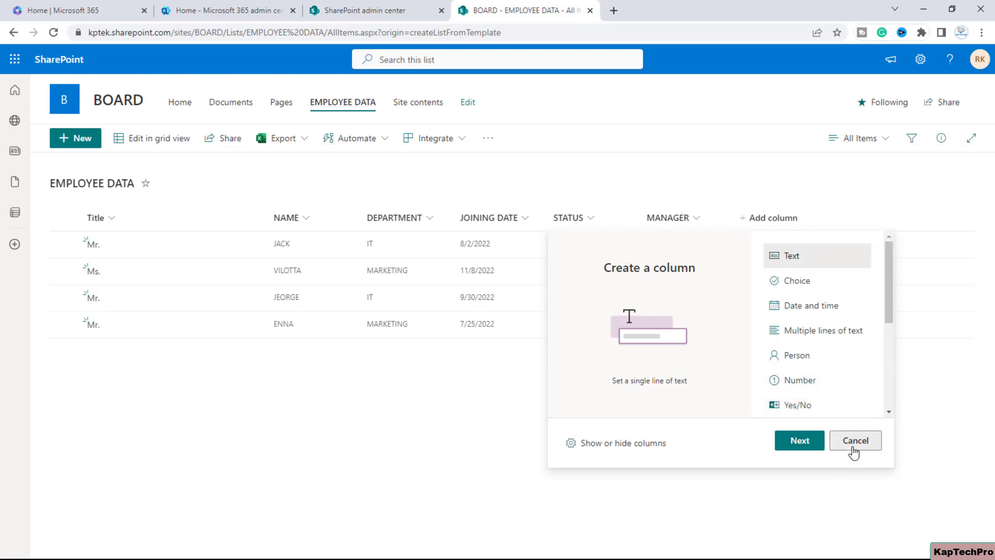
pyautogui.click(855, 440)
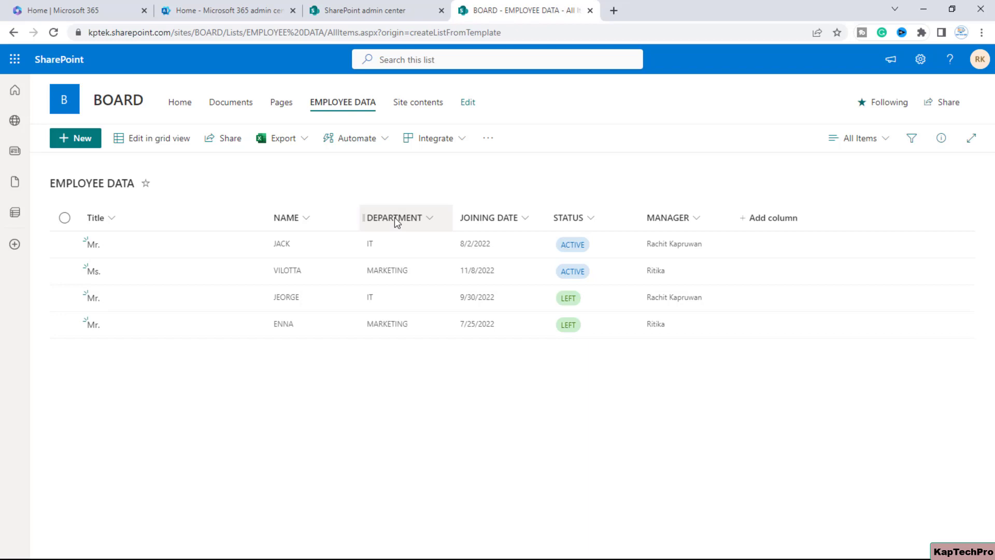
pyautogui.moveTo(495, 218)
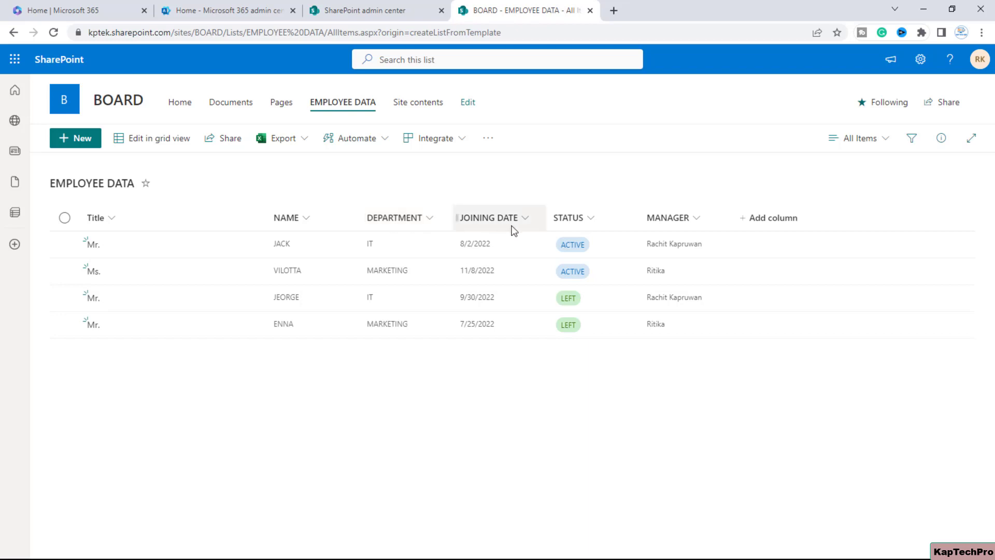
pyautogui.moveTo(503, 221)
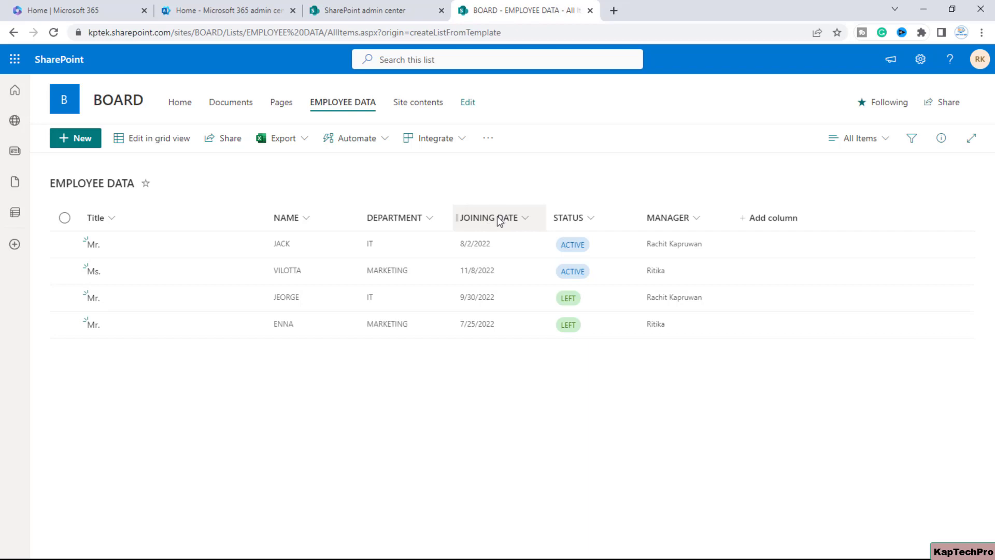
pyautogui.moveTo(565, 218)
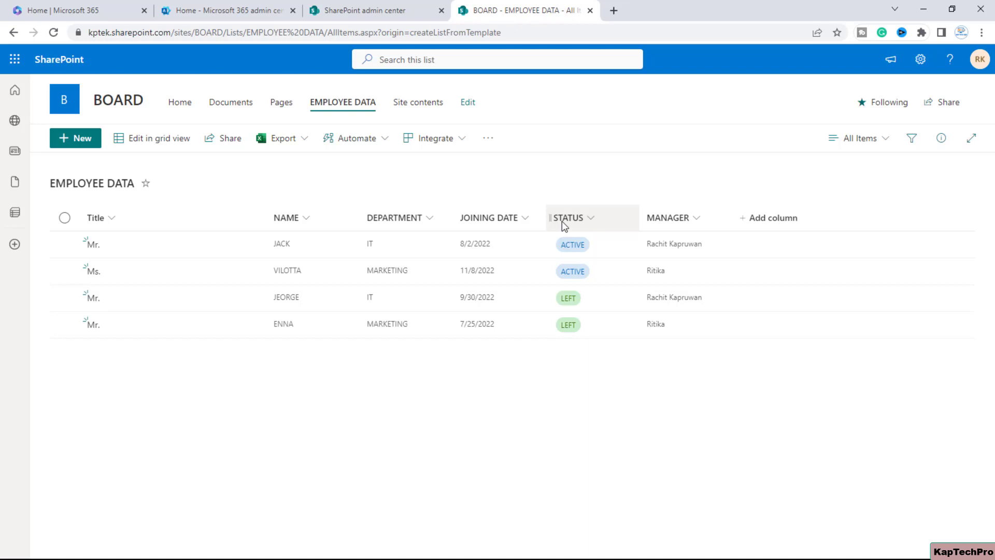
pyautogui.moveTo(654, 237)
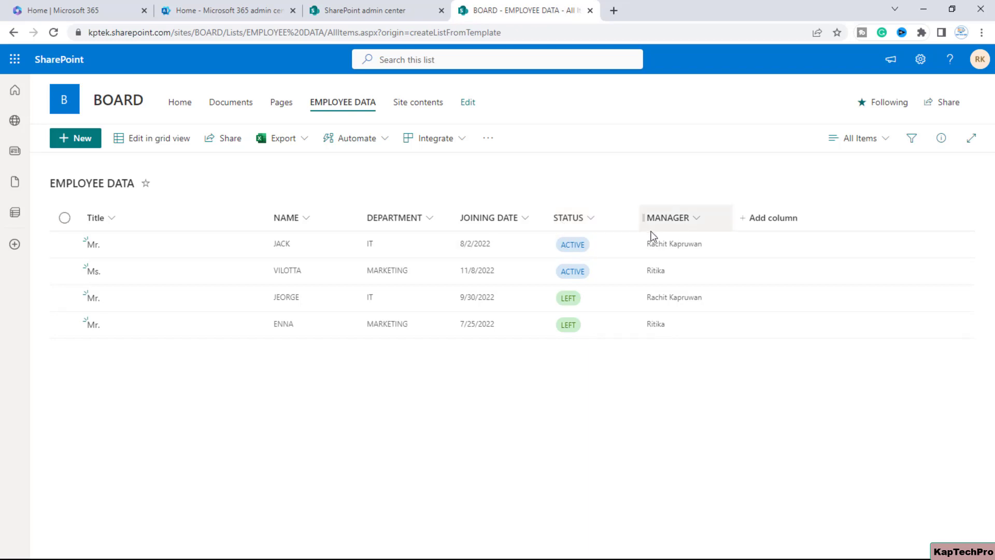
pyautogui.moveTo(698, 227)
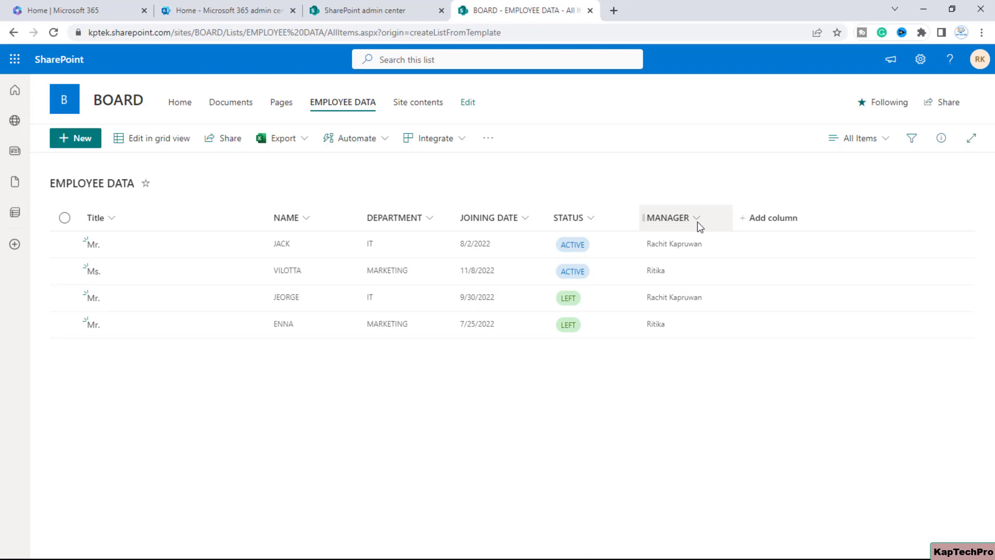
pyautogui.moveTo(223, 244)
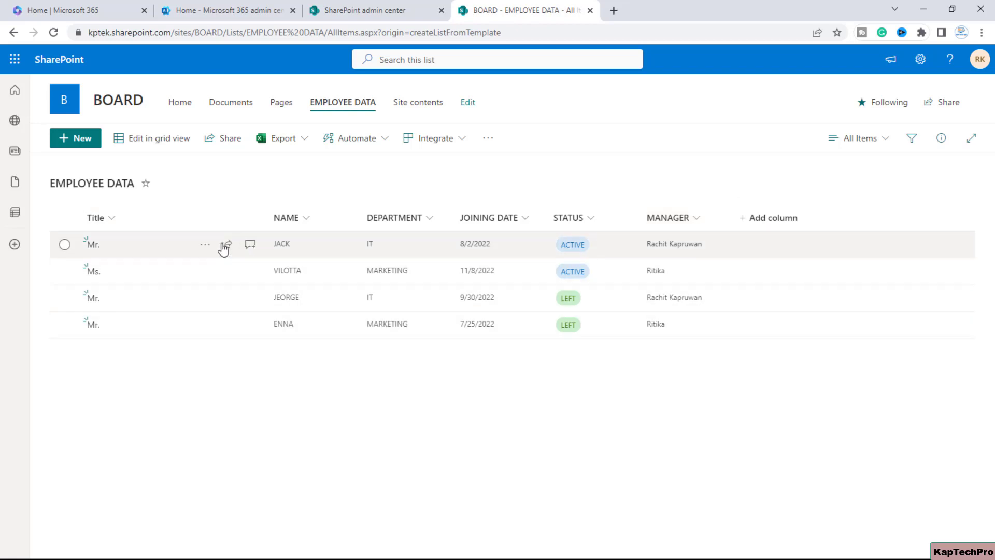
pyautogui.moveTo(679, 348)
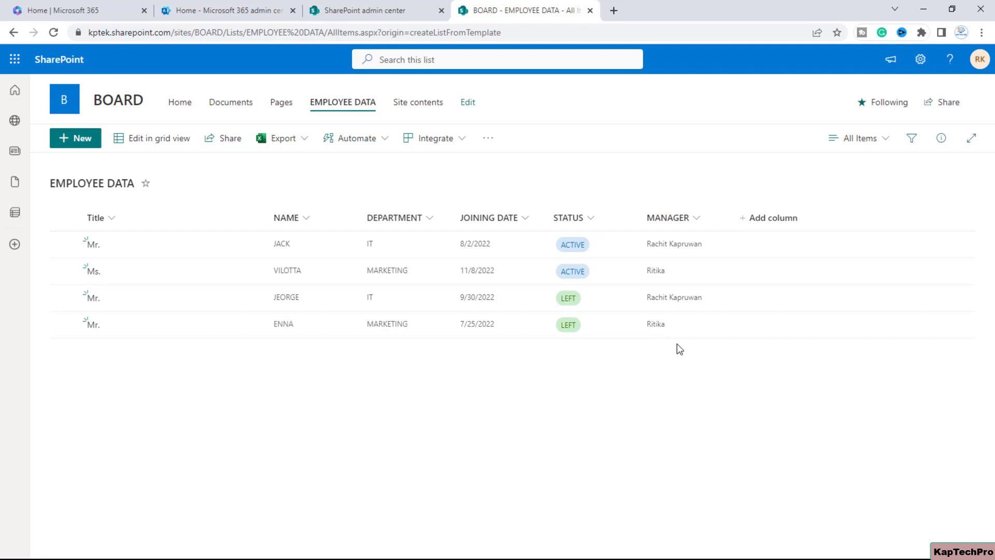
pyautogui.moveTo(122, 393)
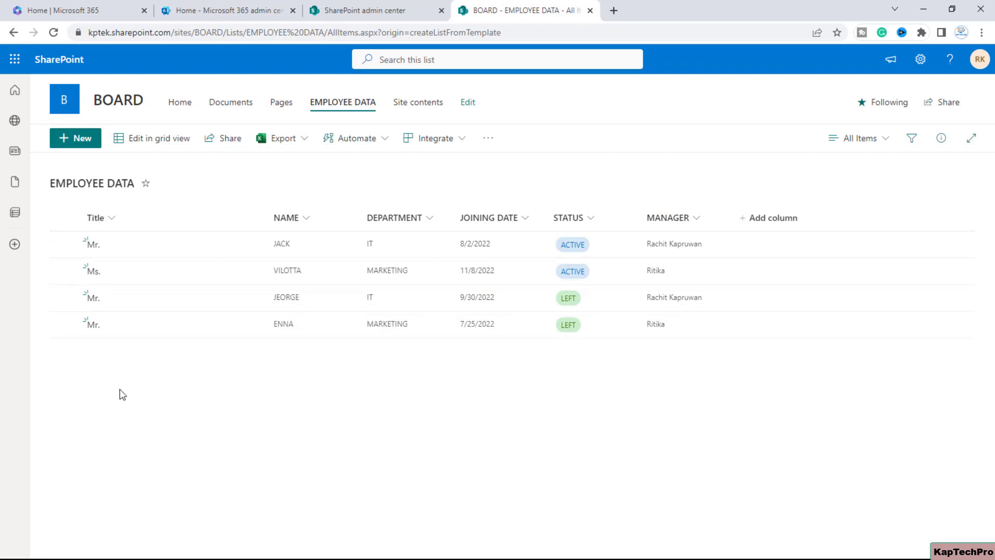
pyautogui.moveTo(766, 356)
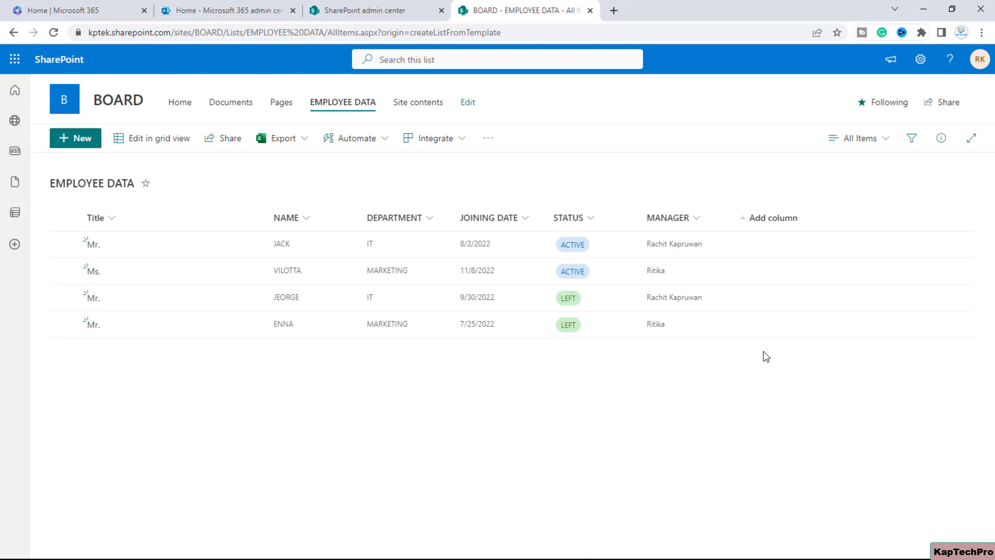
pyautogui.moveTo(803, 435)
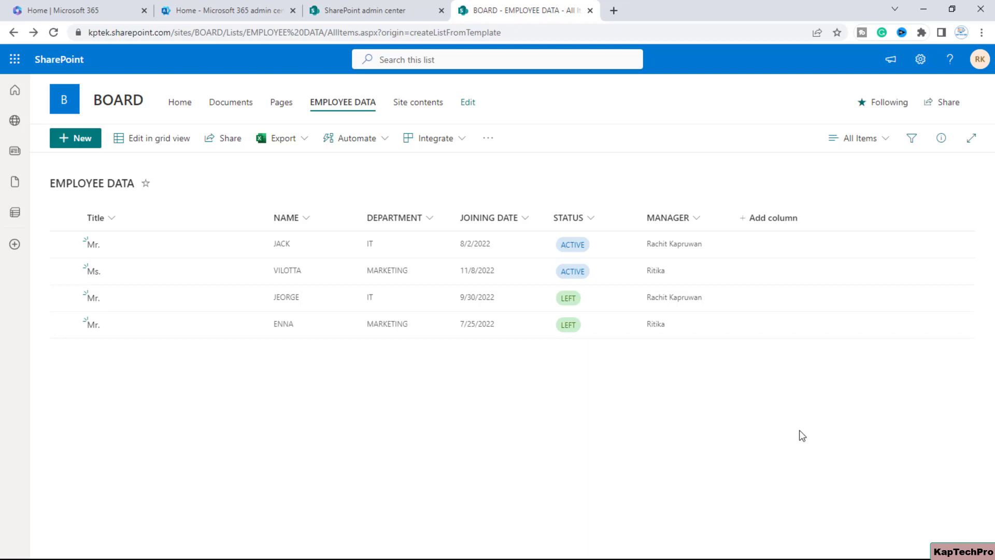
pyautogui.moveTo(765, 436)
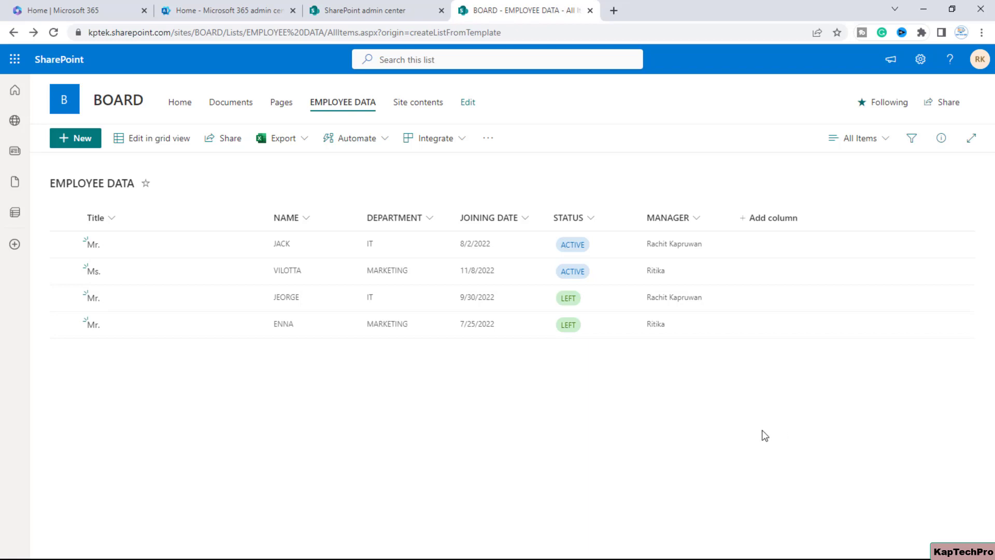
pyautogui.moveTo(859, 138)
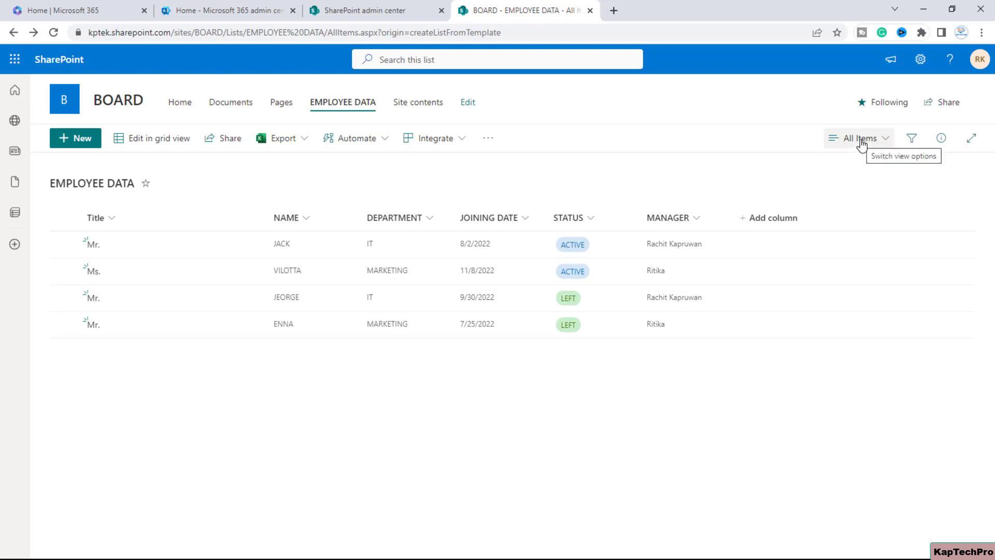
# Choose Create new view from the All Items view switcher.
pyautogui.click(859, 138)
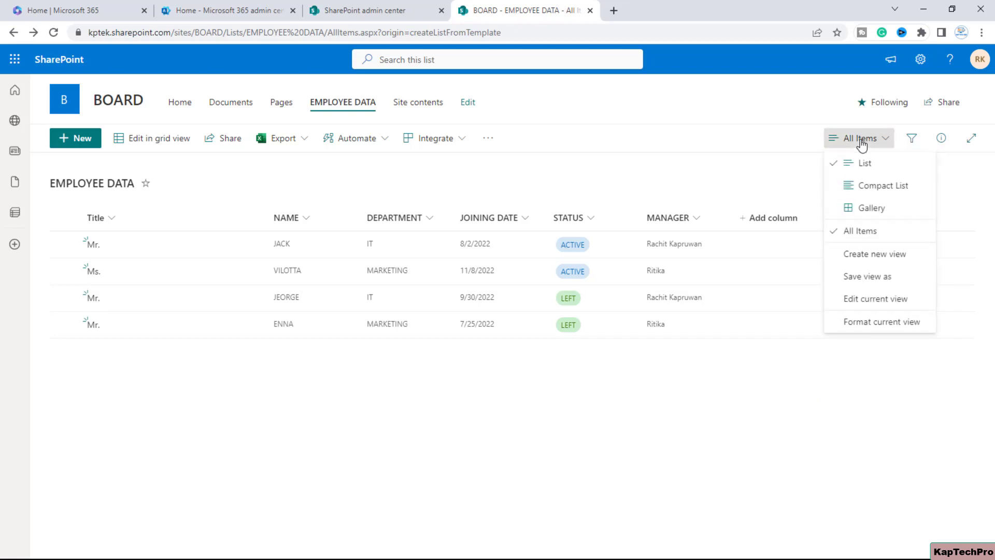
pyautogui.moveTo(879, 254)
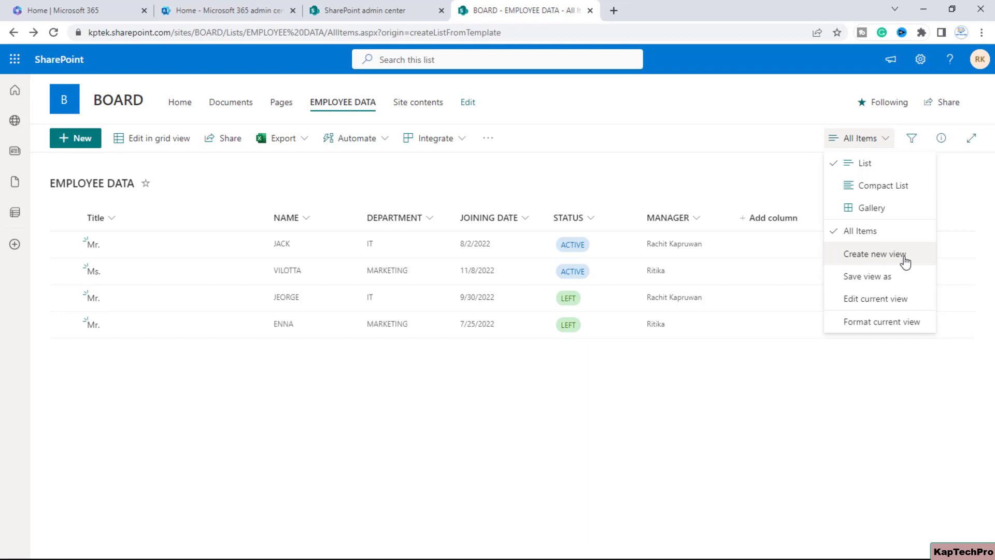
pyautogui.click(874, 254)
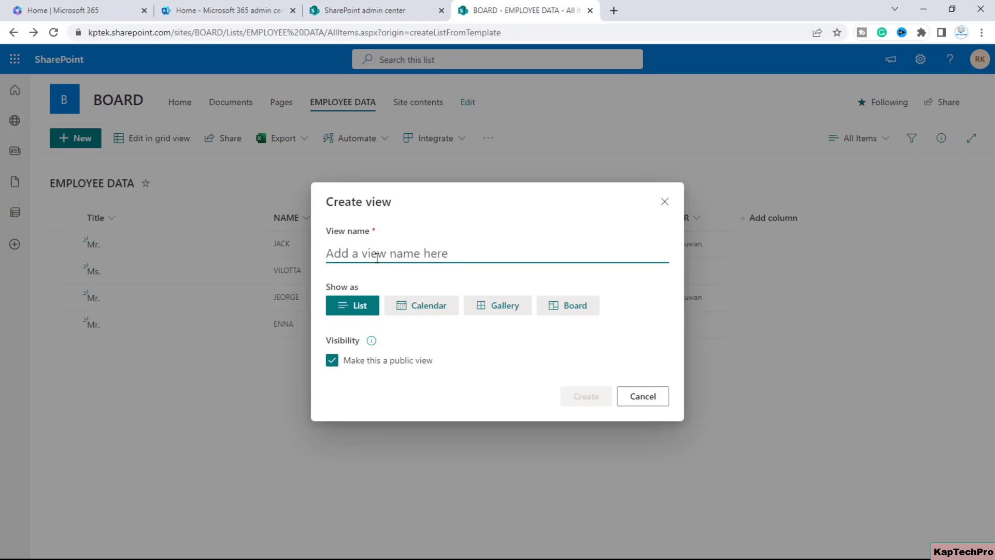
# Name the view BOARD VIEW, show it as a Board grouped by STATUS, and create it.
pyautogui.write('BOARD')
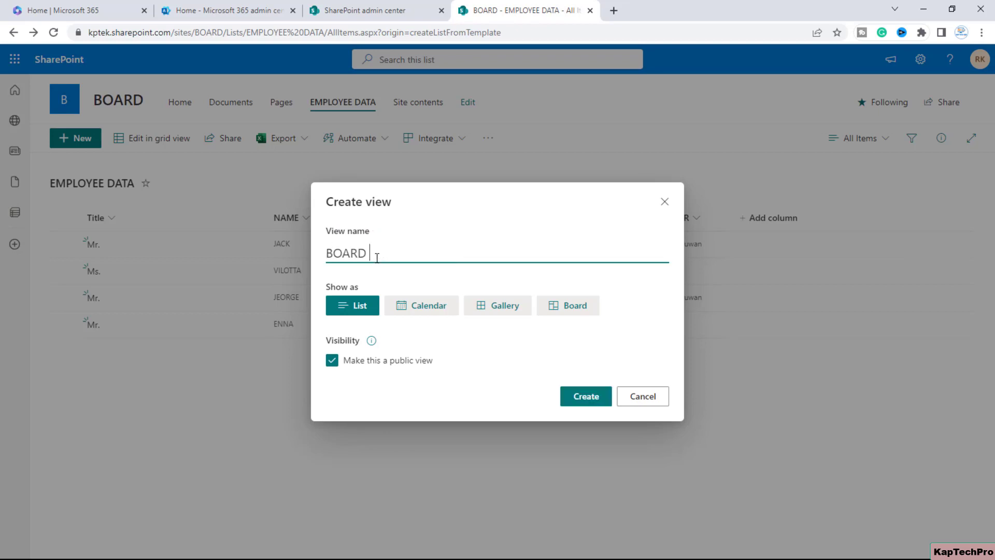
pyautogui.write('VIEW')
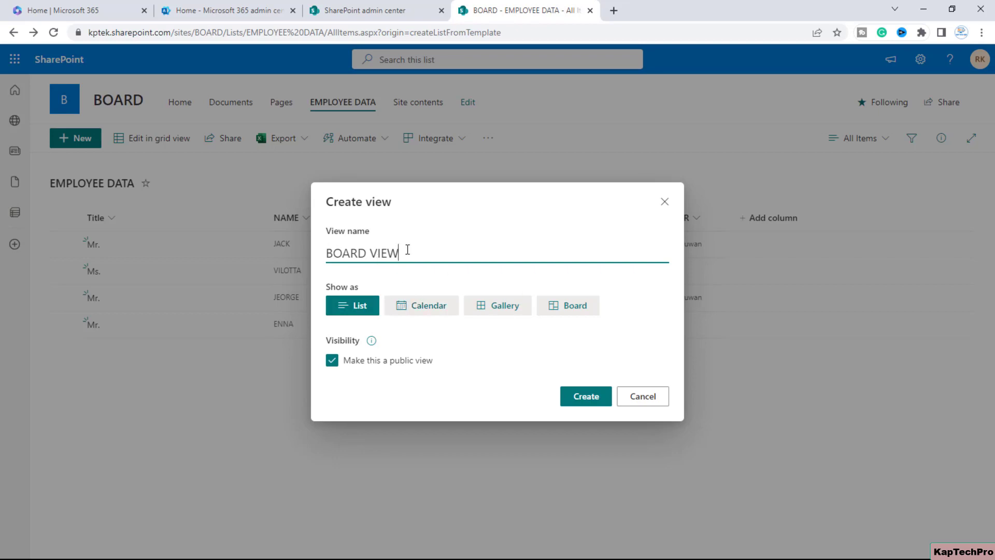
pyautogui.moveTo(421, 306)
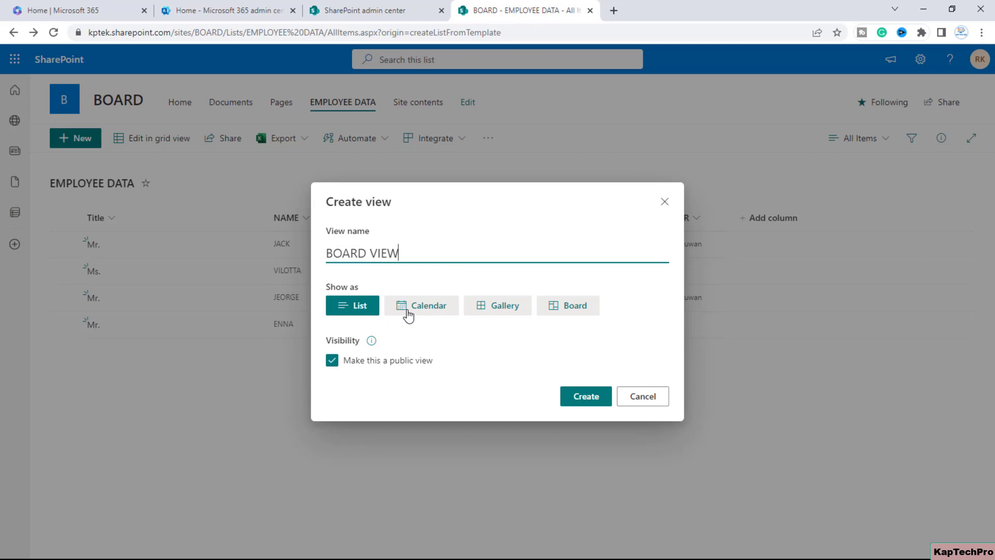
pyautogui.moveTo(572, 313)
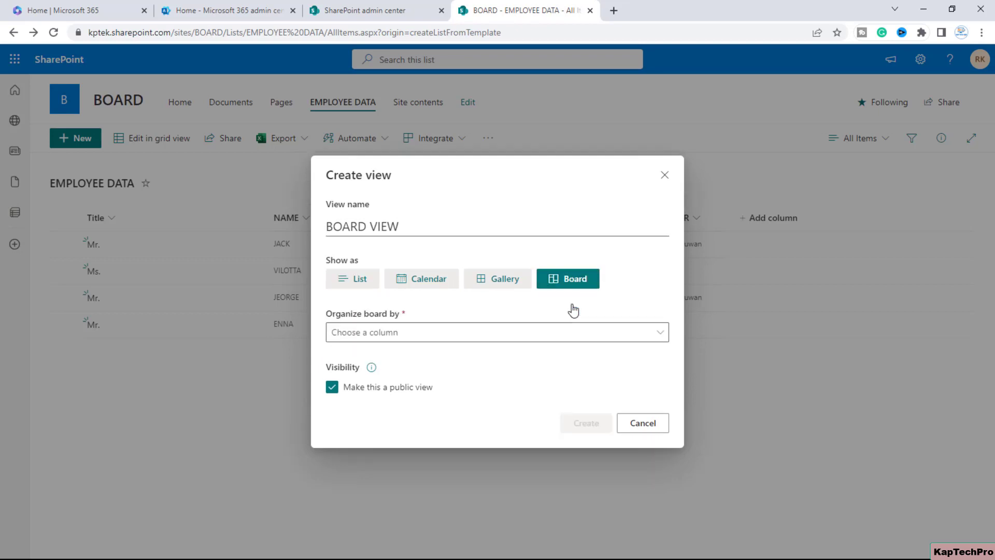
pyautogui.moveTo(557, 279)
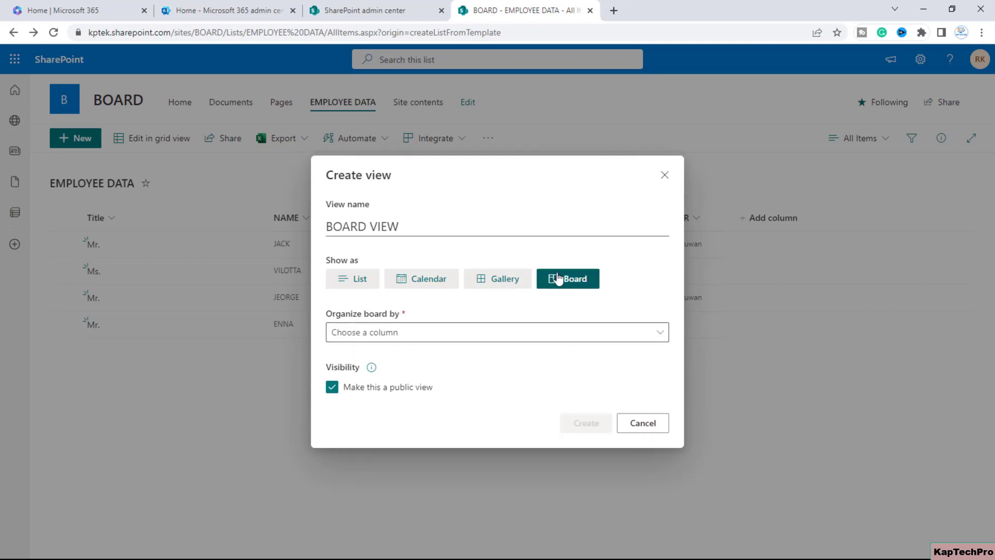
pyautogui.moveTo(334, 320)
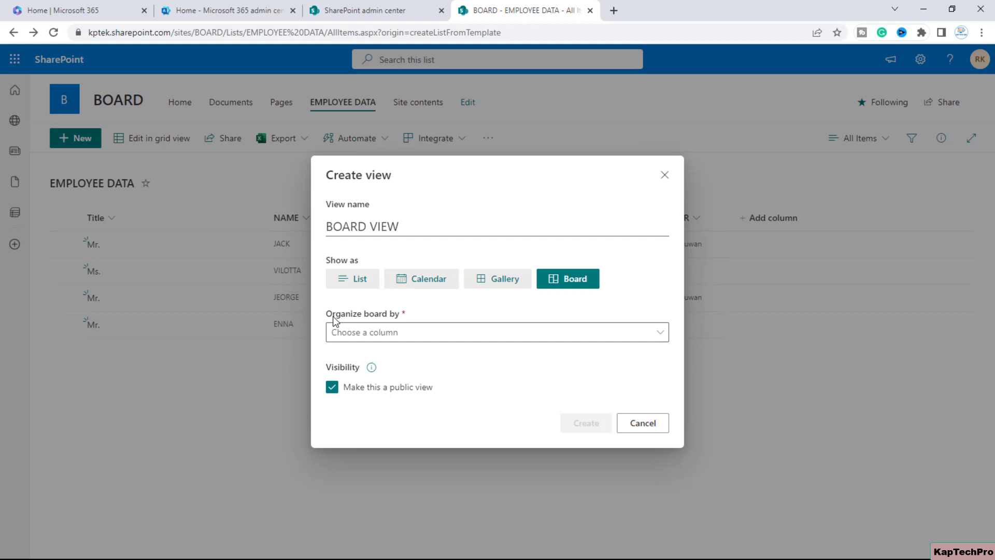
pyautogui.moveTo(412, 322)
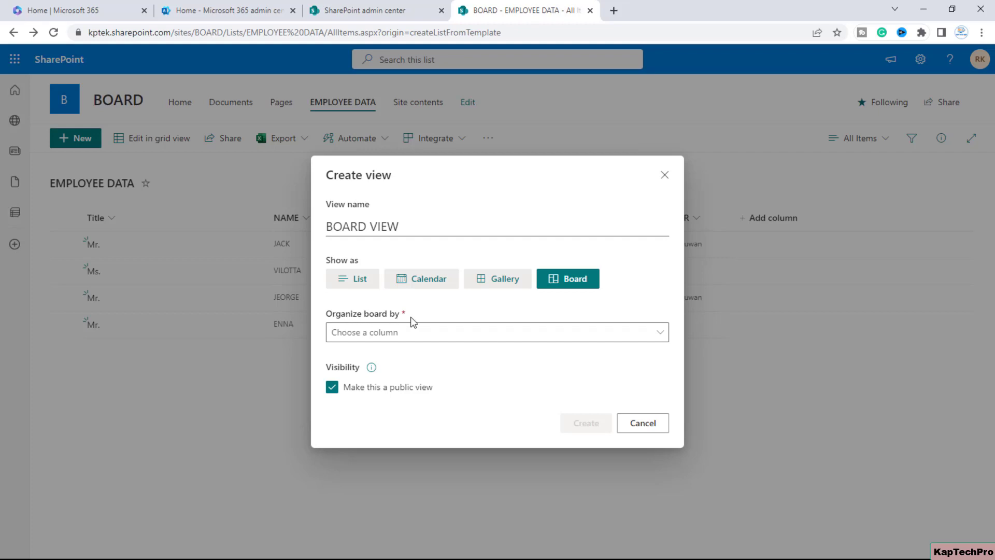
pyautogui.moveTo(444, 332)
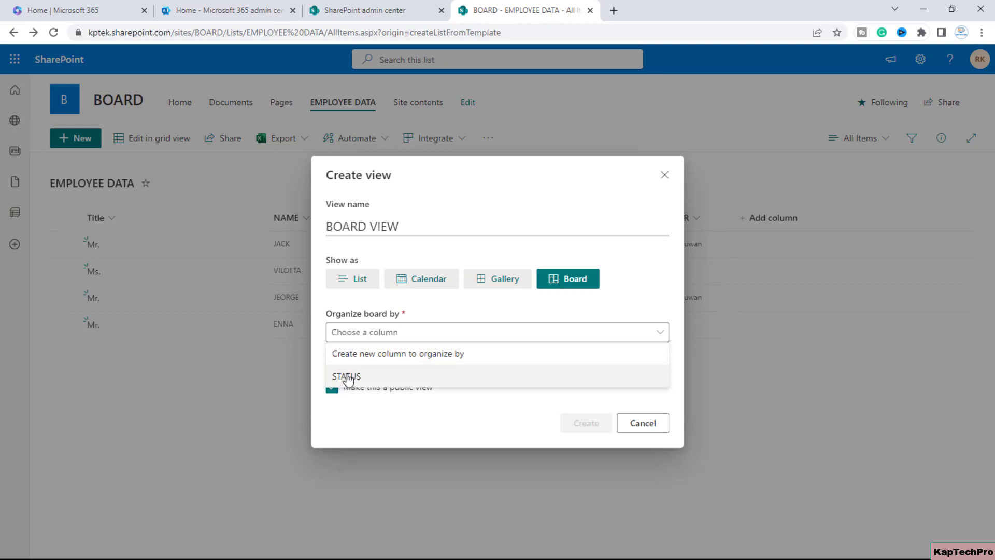
pyautogui.moveTo(443, 378)
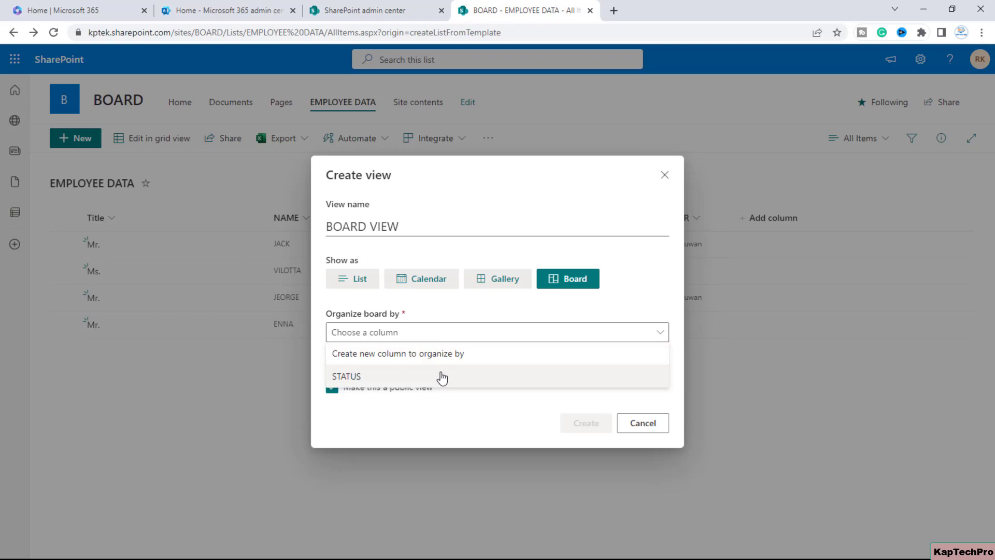
pyautogui.moveTo(392, 378)
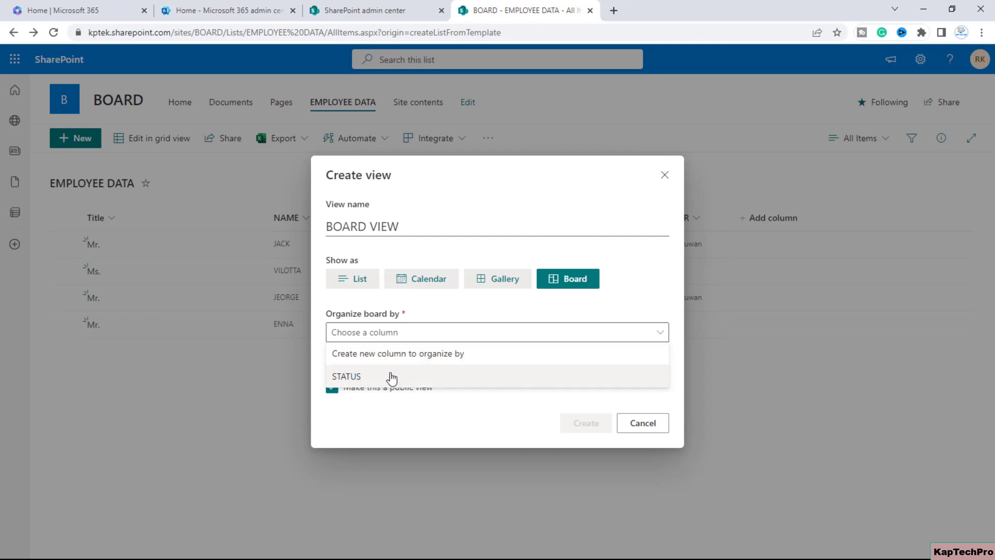
pyautogui.click(346, 375)
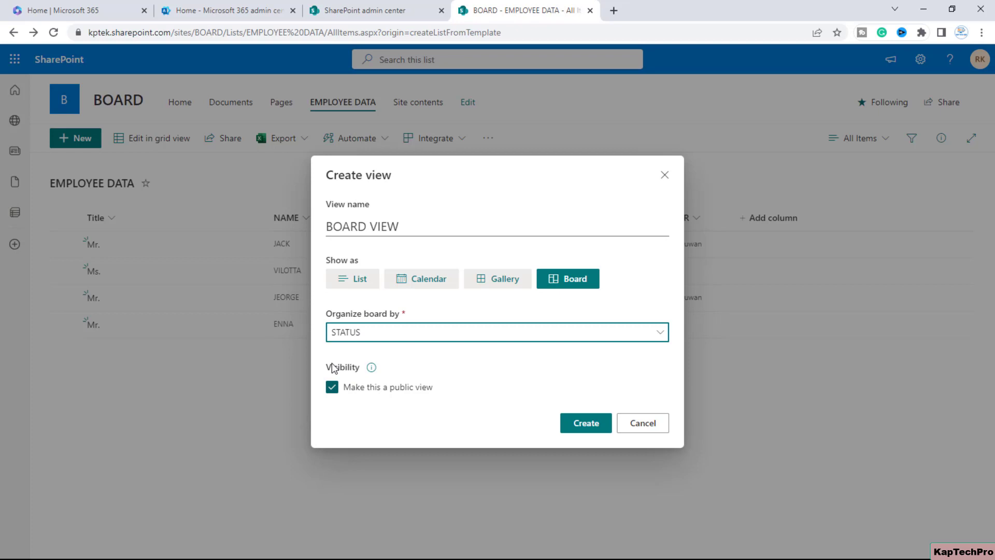
pyautogui.moveTo(367, 379)
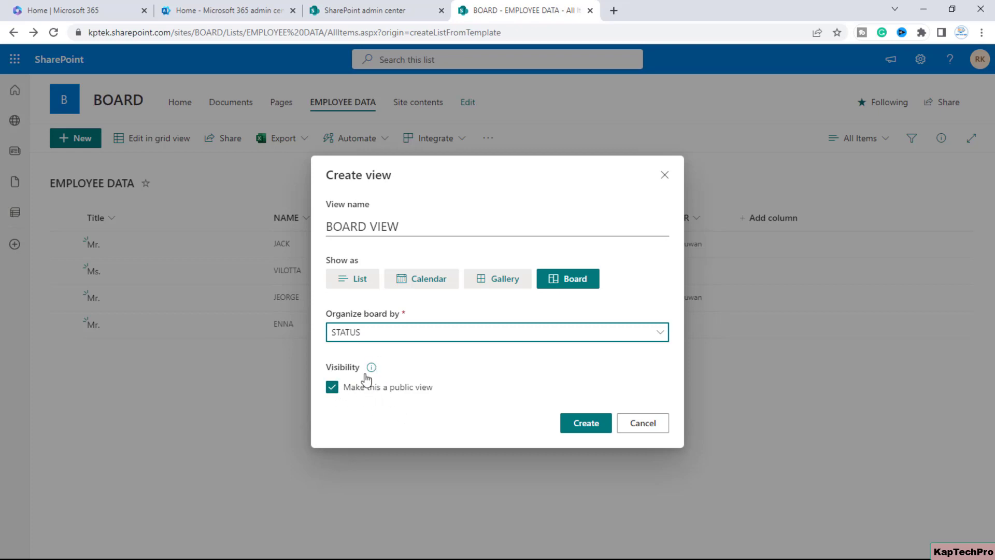
pyautogui.moveTo(438, 380)
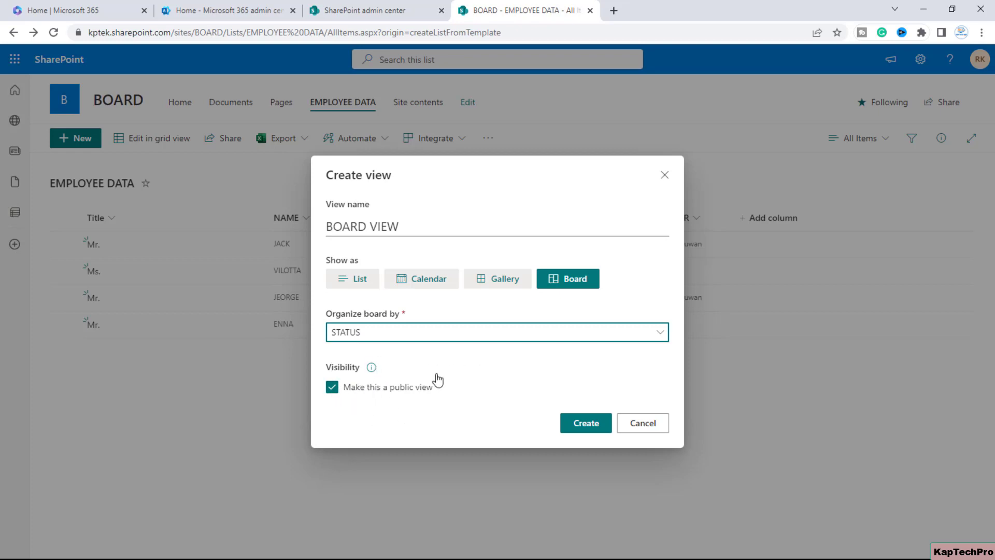
pyautogui.moveTo(409, 359)
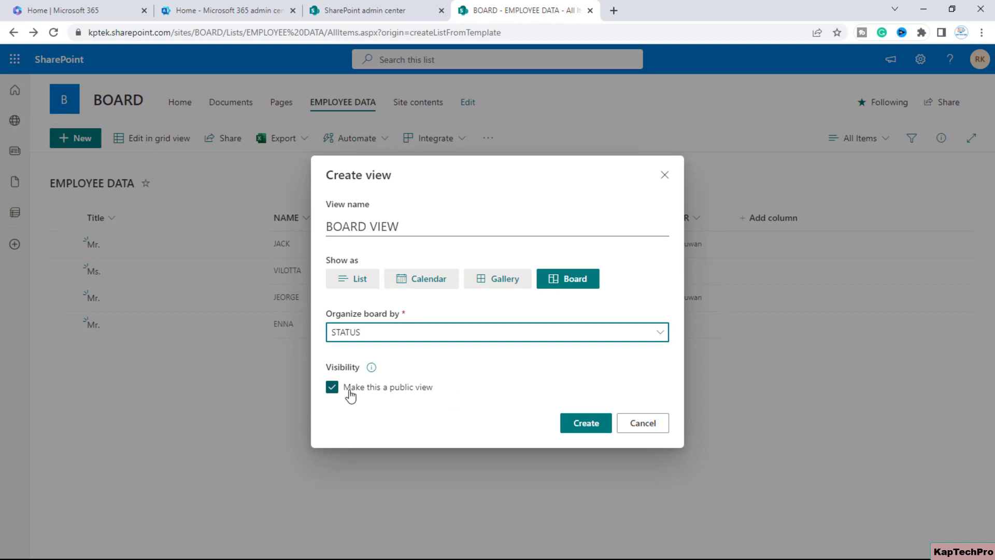
pyautogui.moveTo(339, 393)
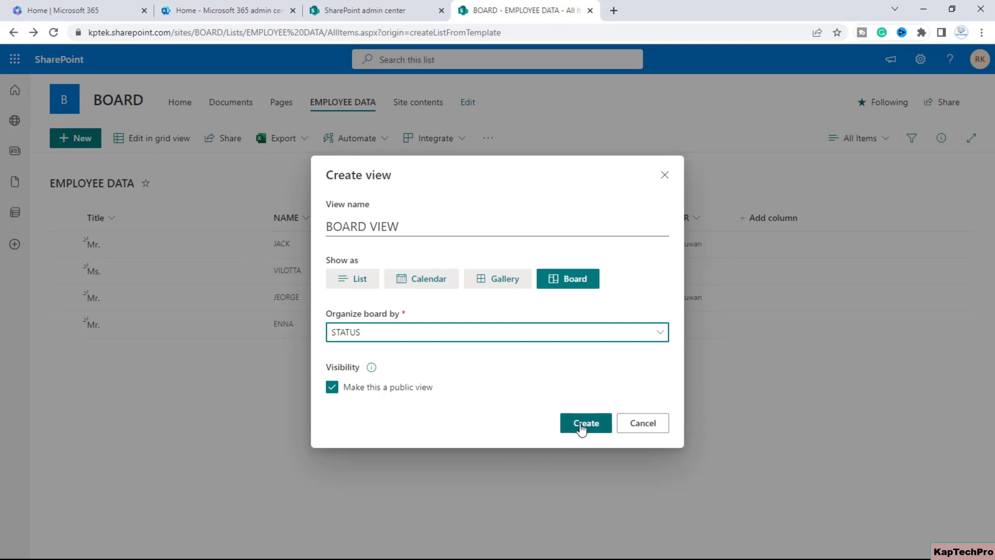
pyautogui.click(584, 423)
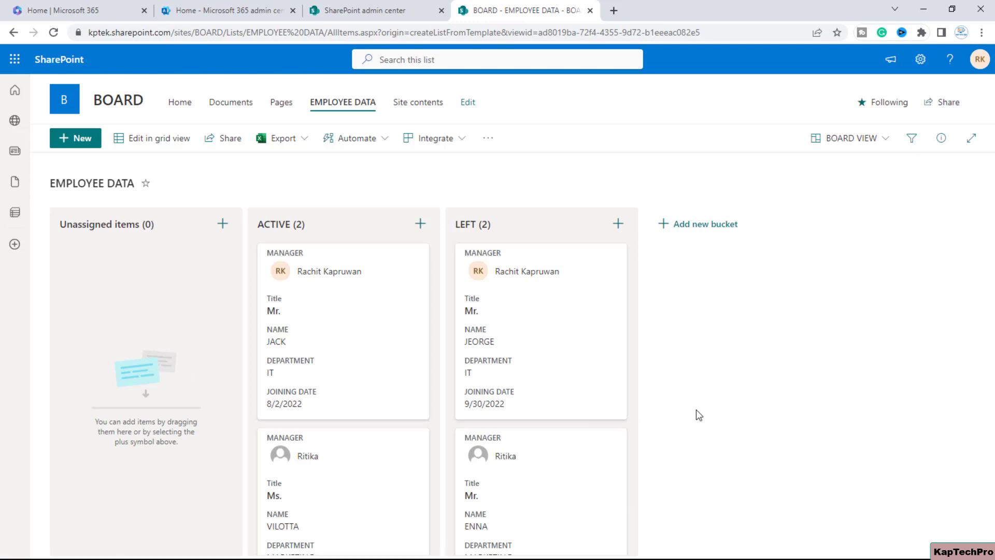
pyautogui.moveTo(630, 434)
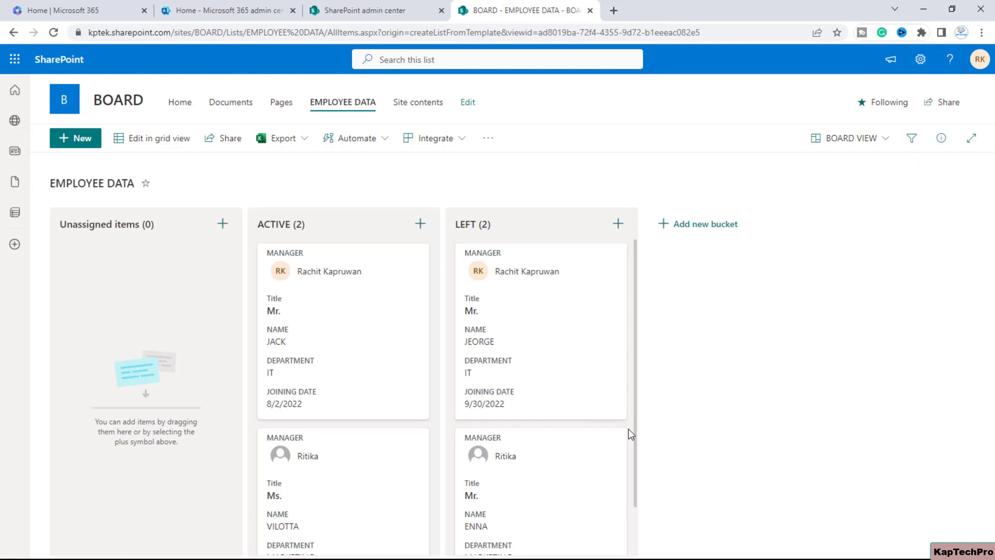
# Look over the board, then choose Customize Card from the BOARD VIEW dropdown.
pyautogui.scroll(-3)
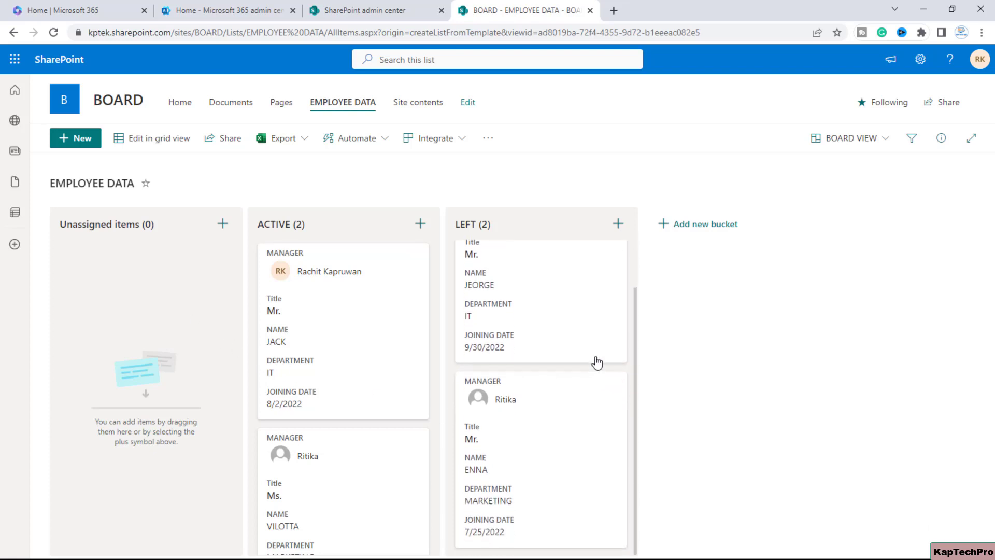
pyautogui.scroll(3)
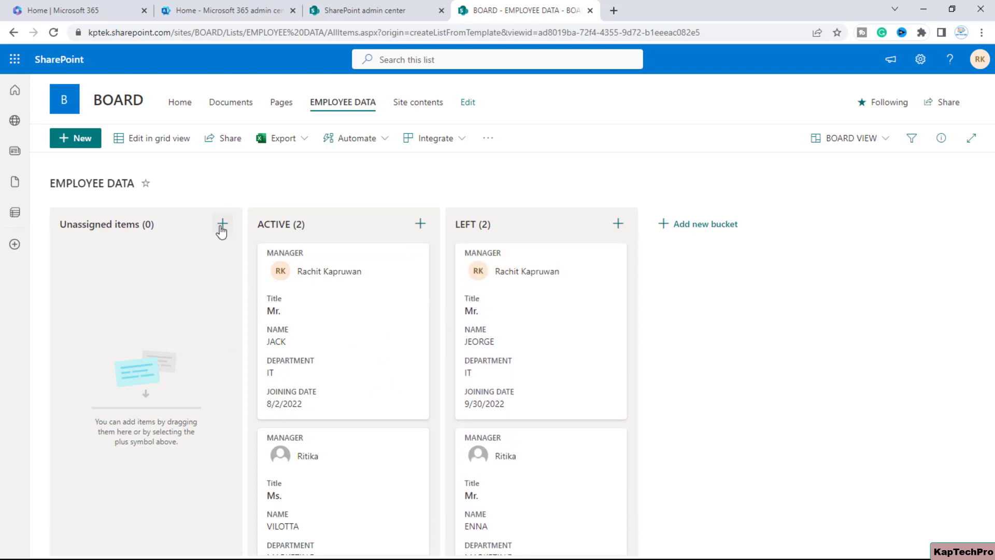
pyautogui.moveTo(262, 227)
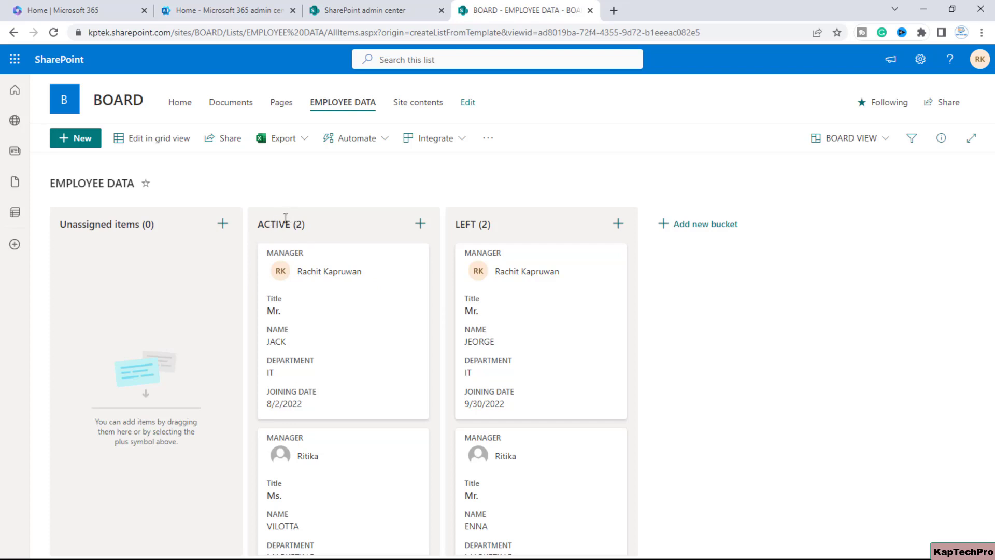
pyautogui.moveTo(281, 223)
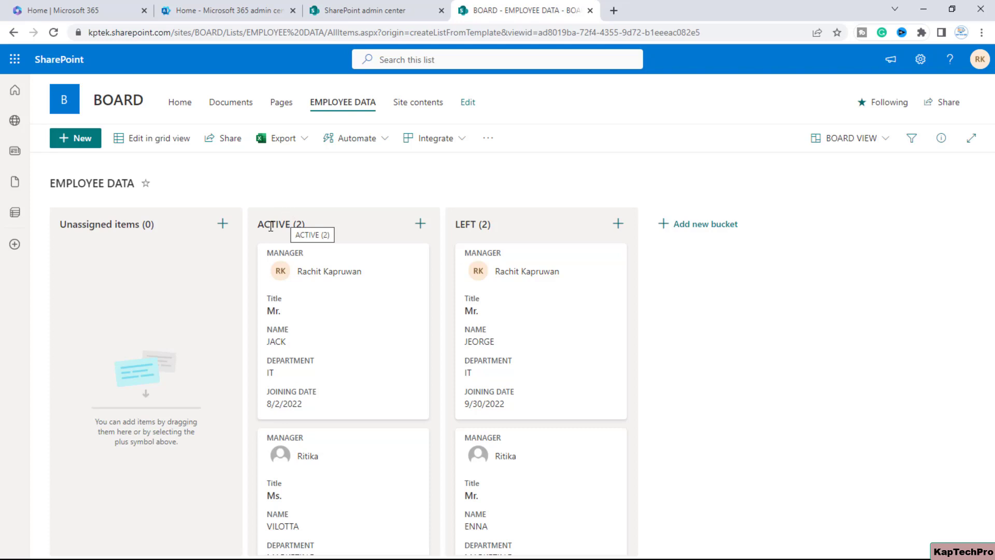
pyautogui.moveTo(539, 228)
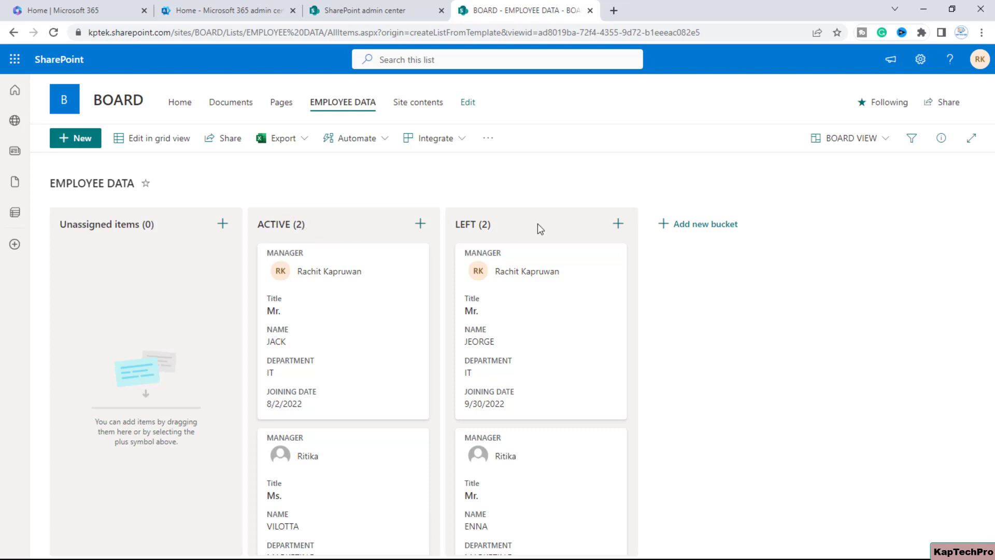
pyautogui.moveTo(271, 235)
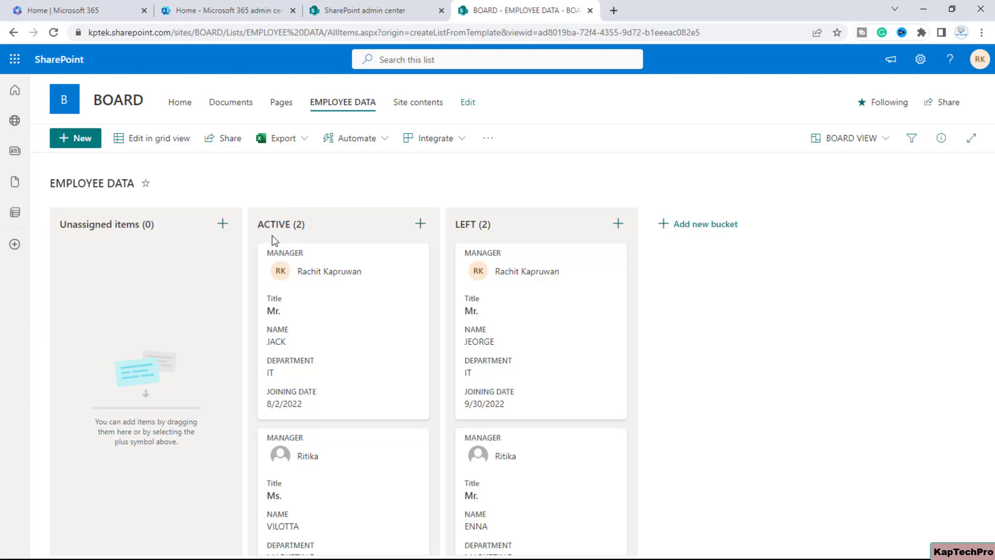
pyautogui.scroll(-3)
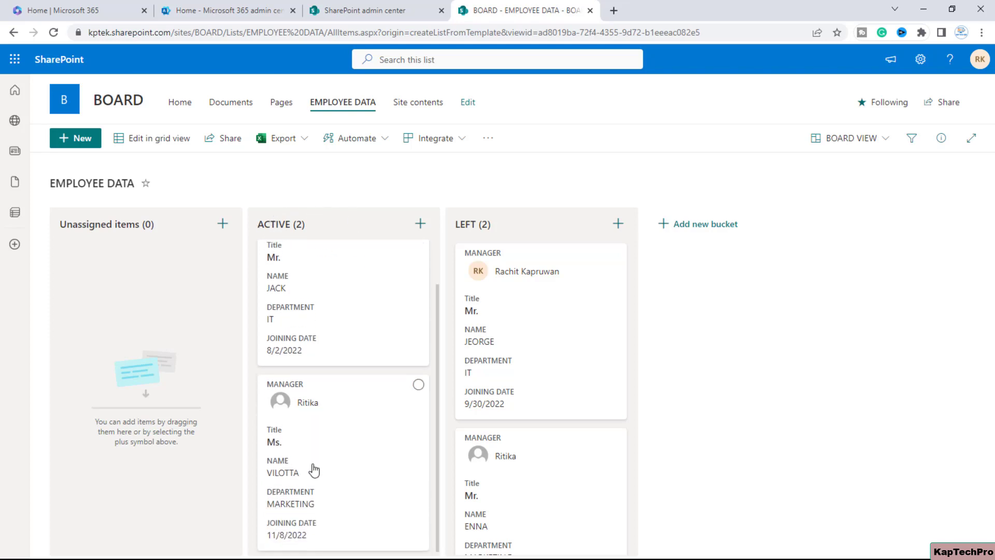
pyautogui.scroll(3)
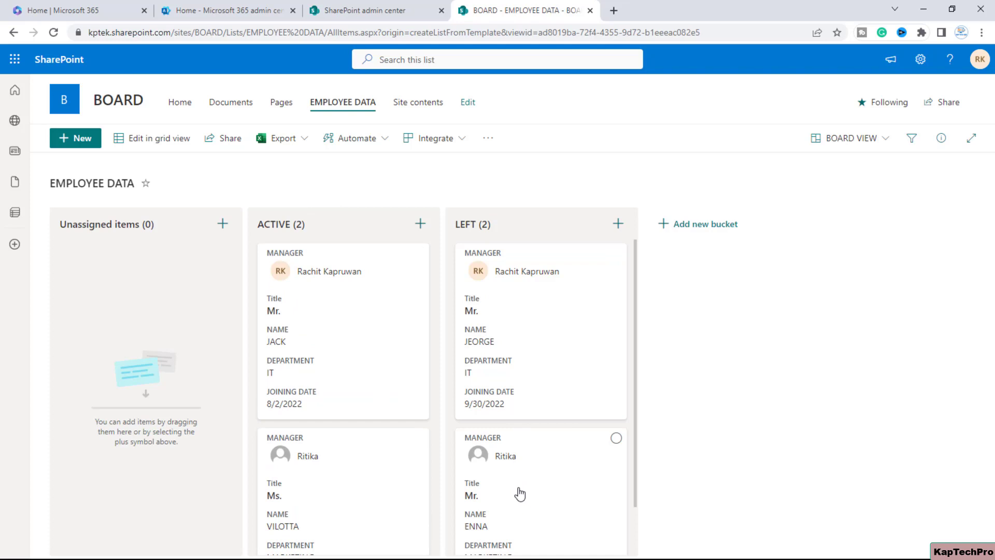
pyautogui.moveTo(441, 307)
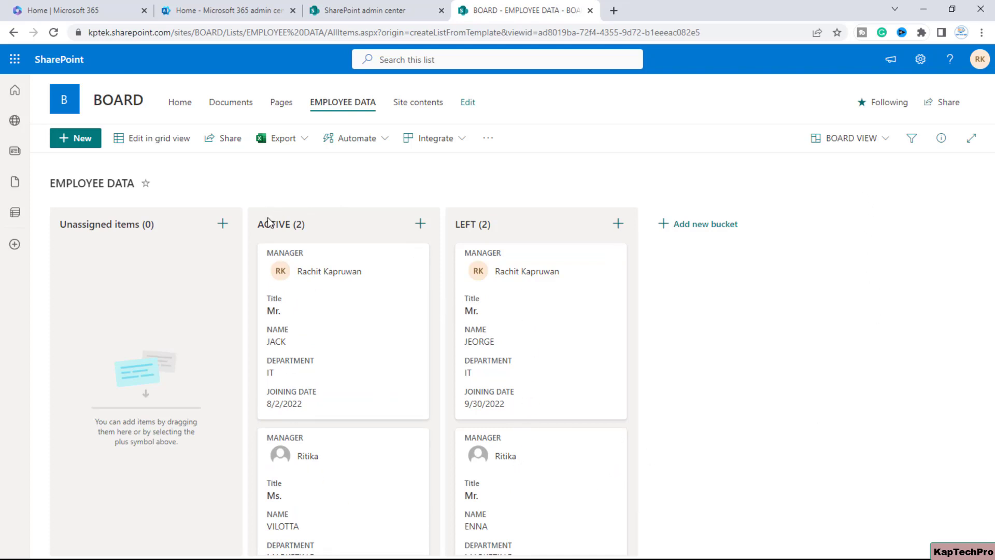
pyautogui.moveTo(453, 481)
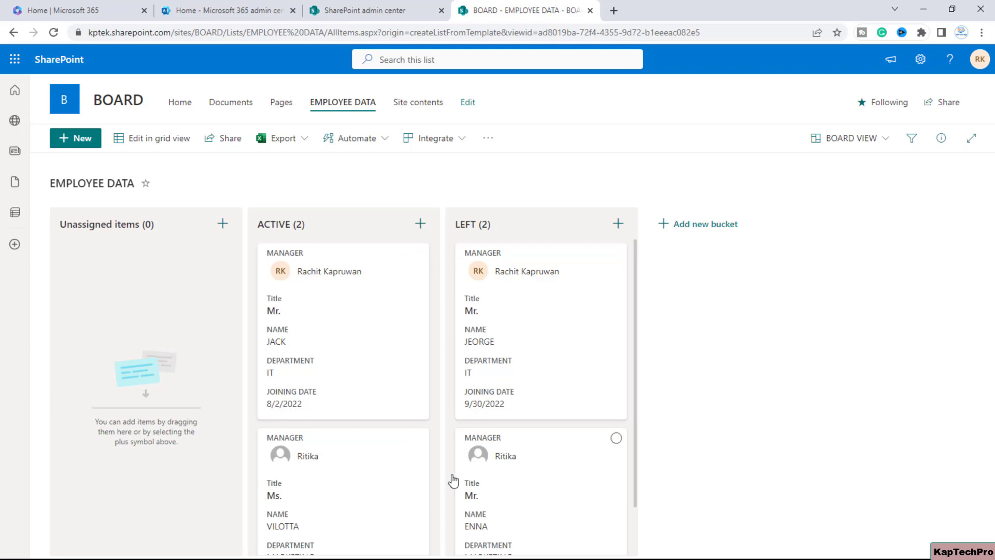
pyautogui.moveTo(873, 143)
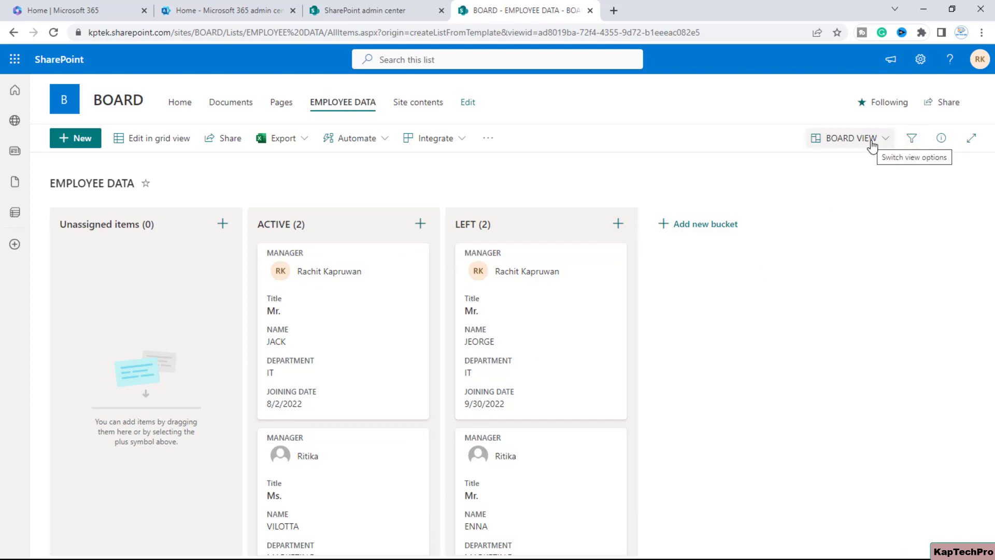
pyautogui.click(850, 138)
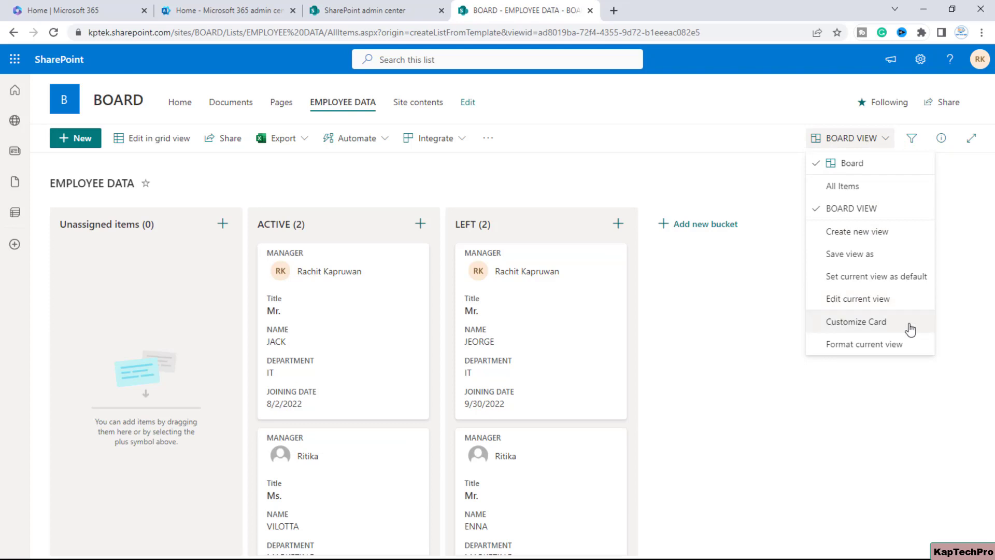
pyautogui.click(857, 321)
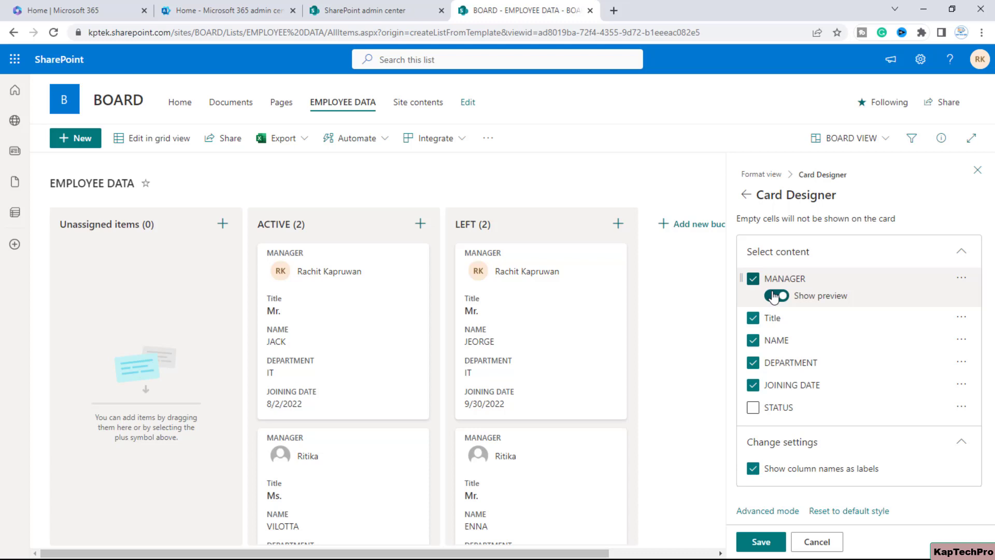
# Adjust the card fields in Card Designer, ending with the Title field hidden.
pyautogui.click(776, 295)
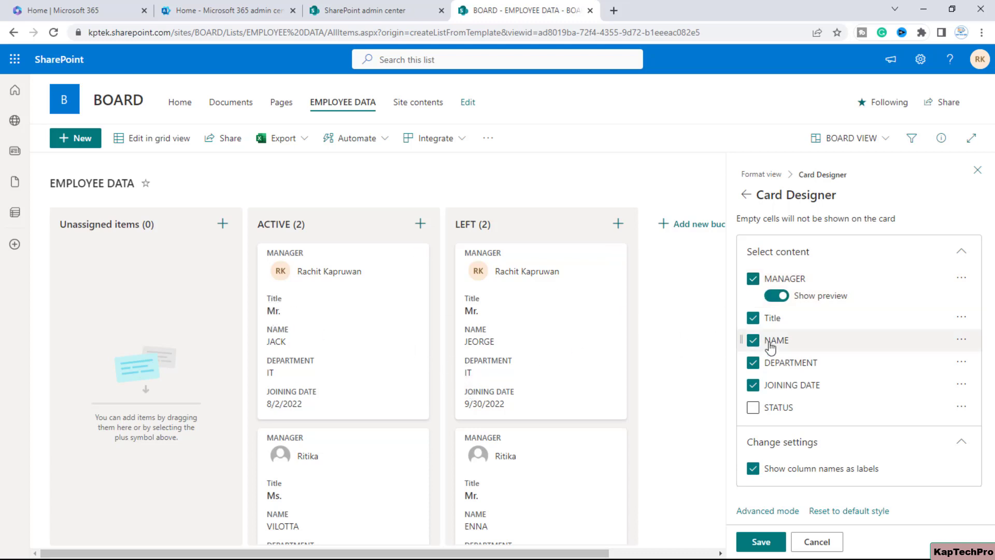
pyautogui.click(753, 318)
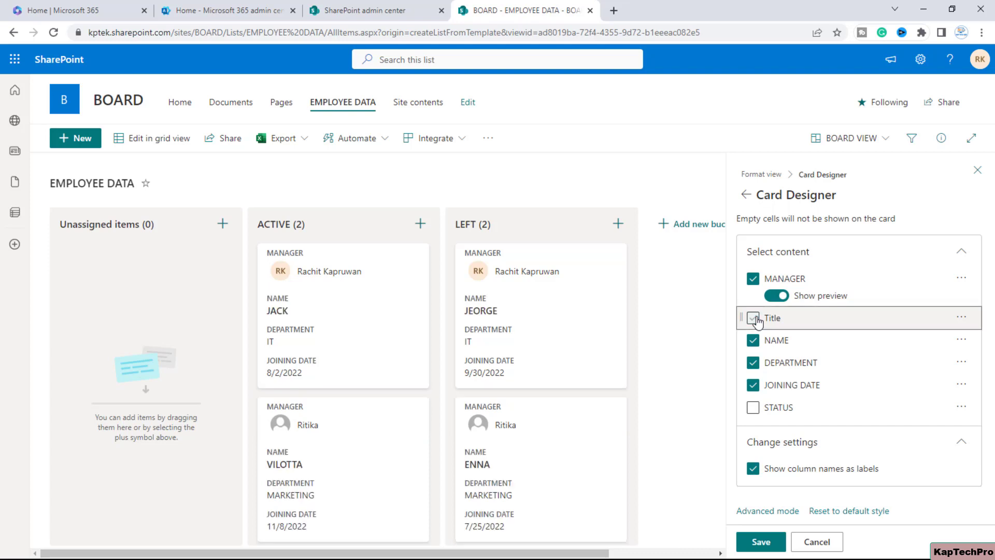
pyautogui.click(753, 318)
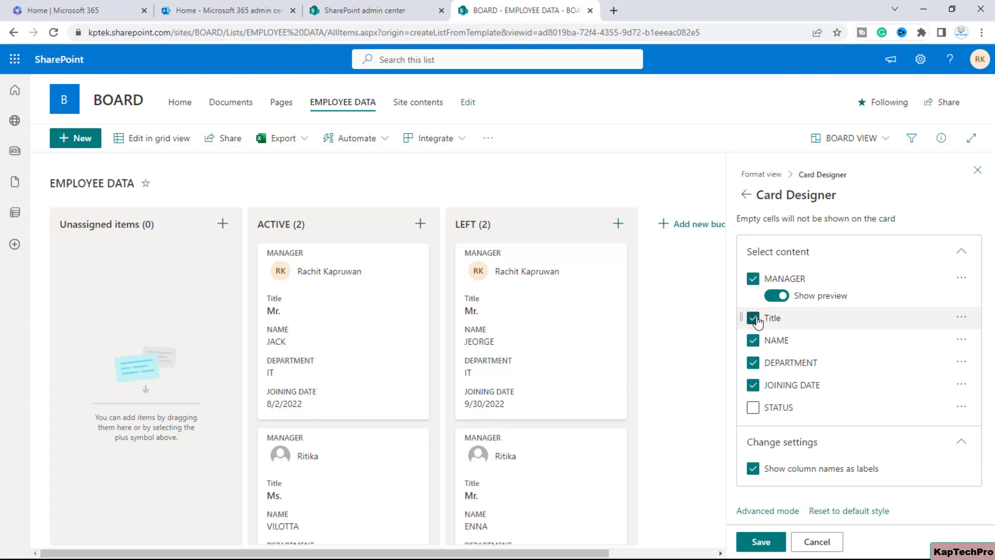
pyautogui.click(753, 317)
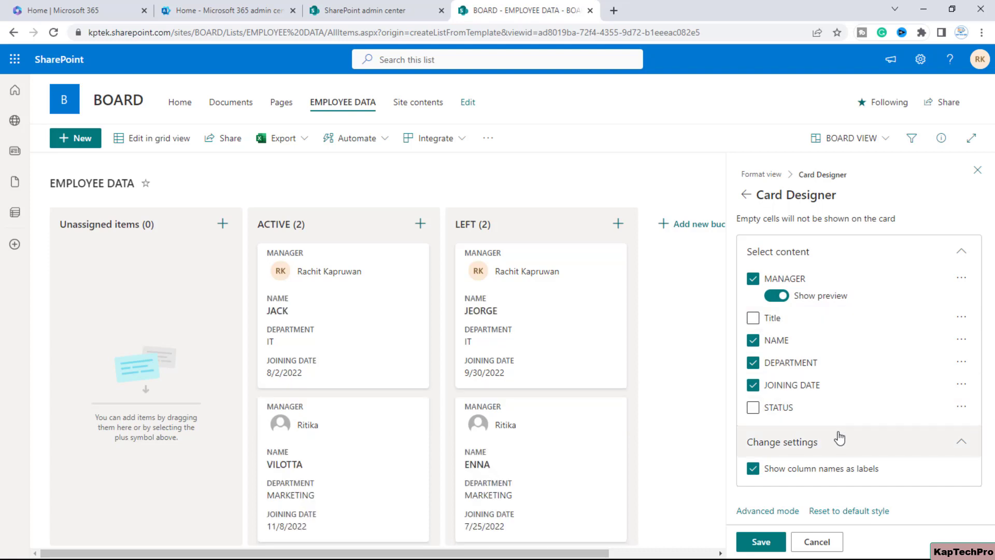
pyautogui.moveTo(808, 389)
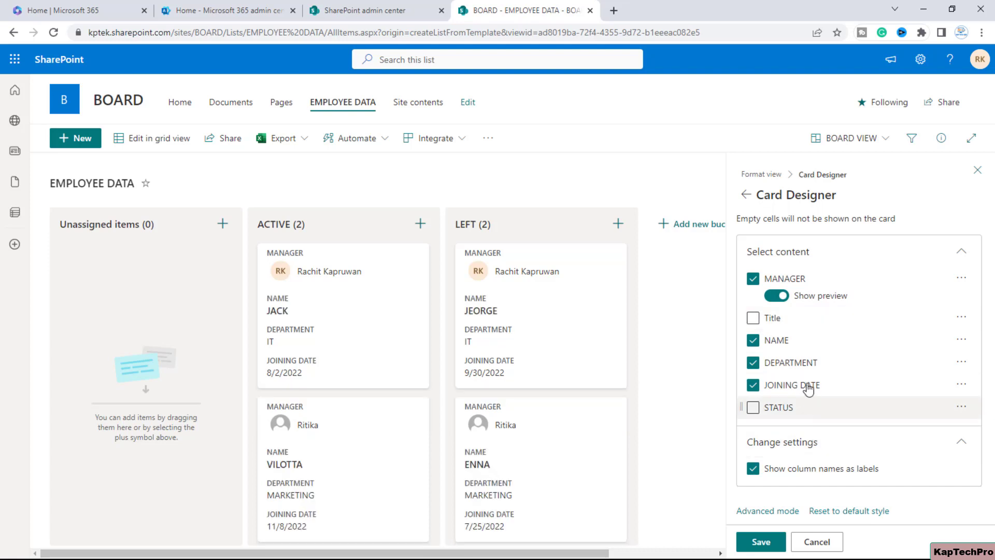
pyautogui.moveTo(314, 283)
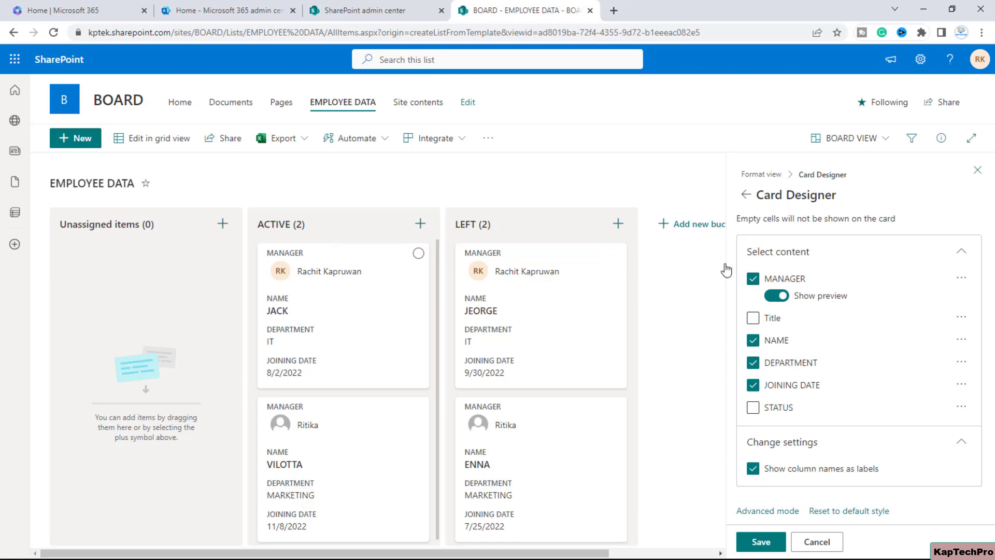
pyautogui.moveTo(818, 285)
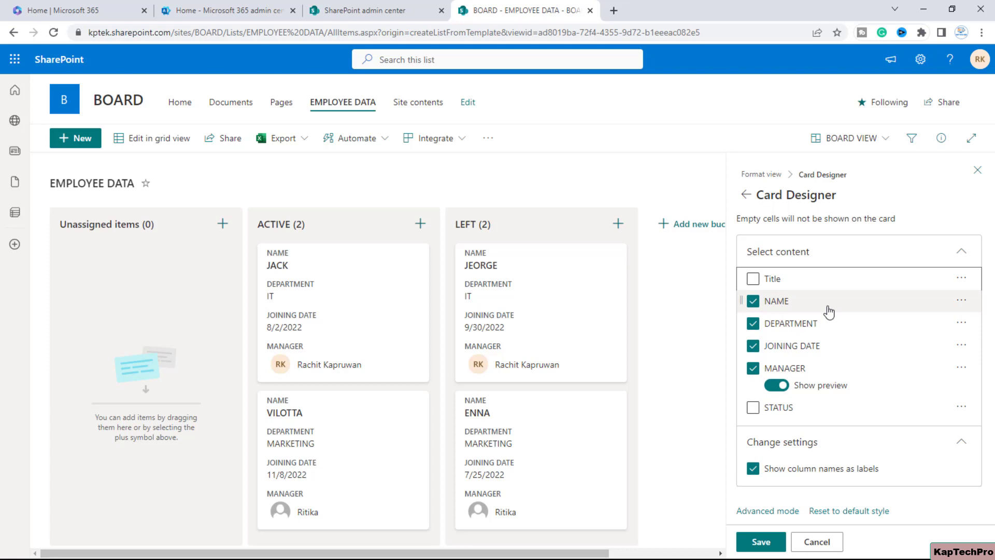
pyautogui.click(753, 279)
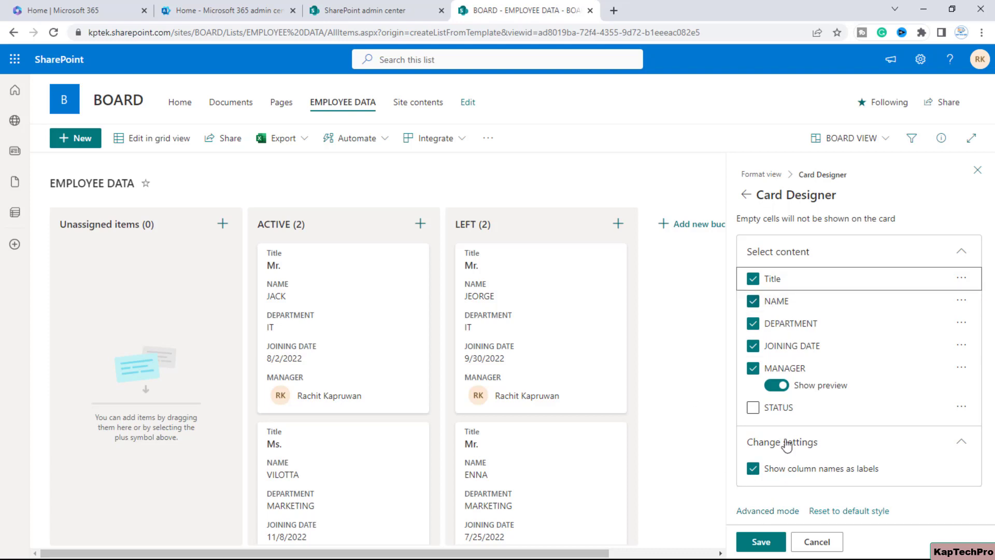
pyautogui.moveTo(772, 508)
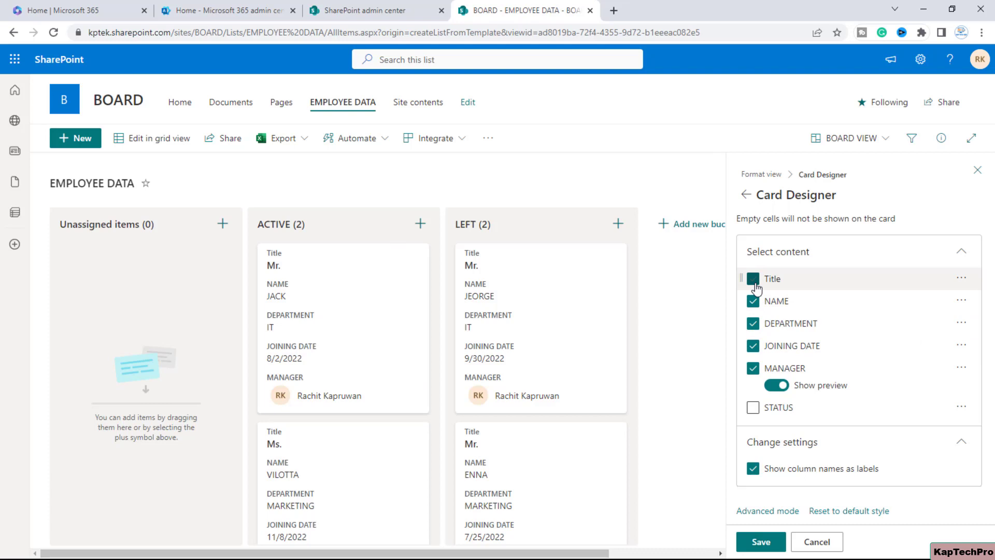
pyautogui.click(752, 277)
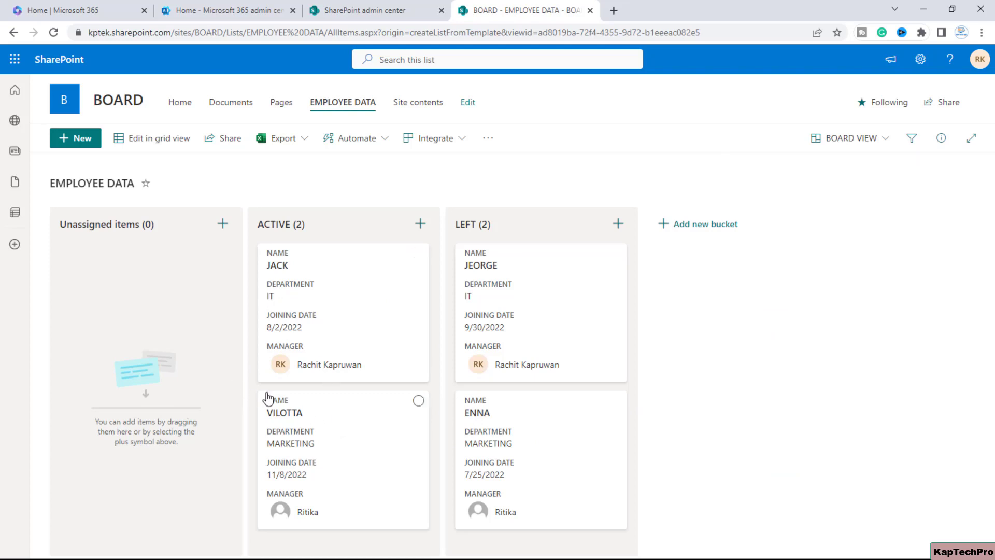
pyautogui.moveTo(488, 401)
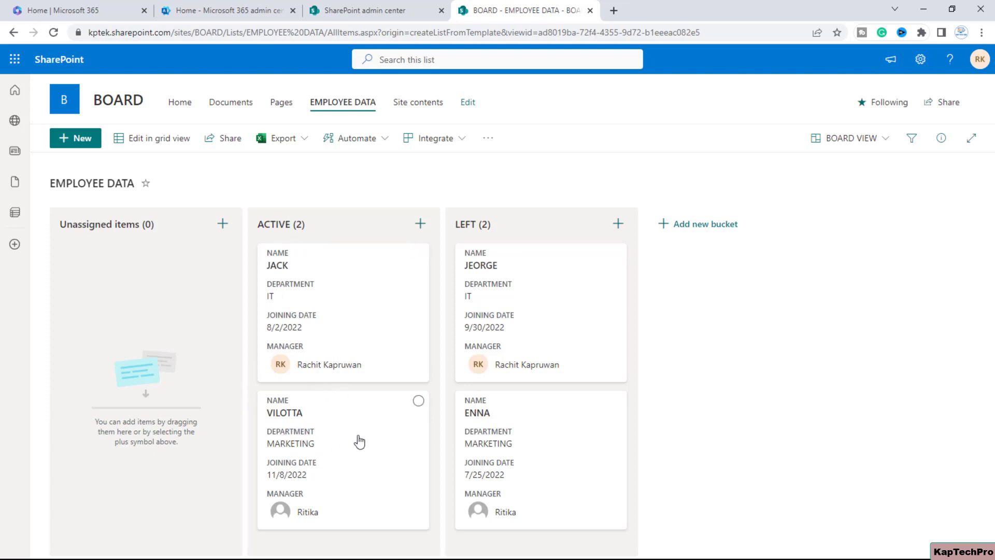
pyautogui.moveTo(334, 401)
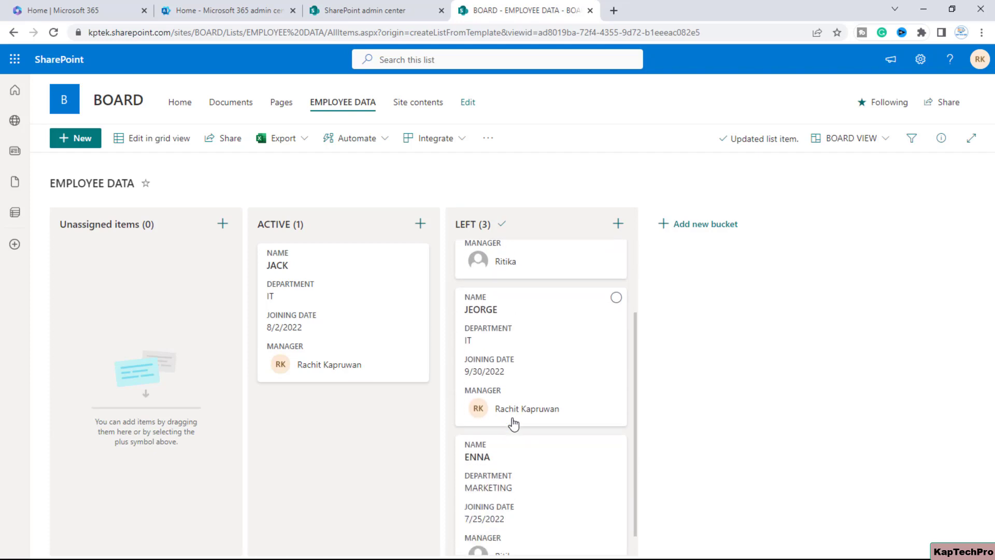
# Scroll the board to check the employee cards in the ACTIVE and LEFT buckets.
pyautogui.scroll(-3)
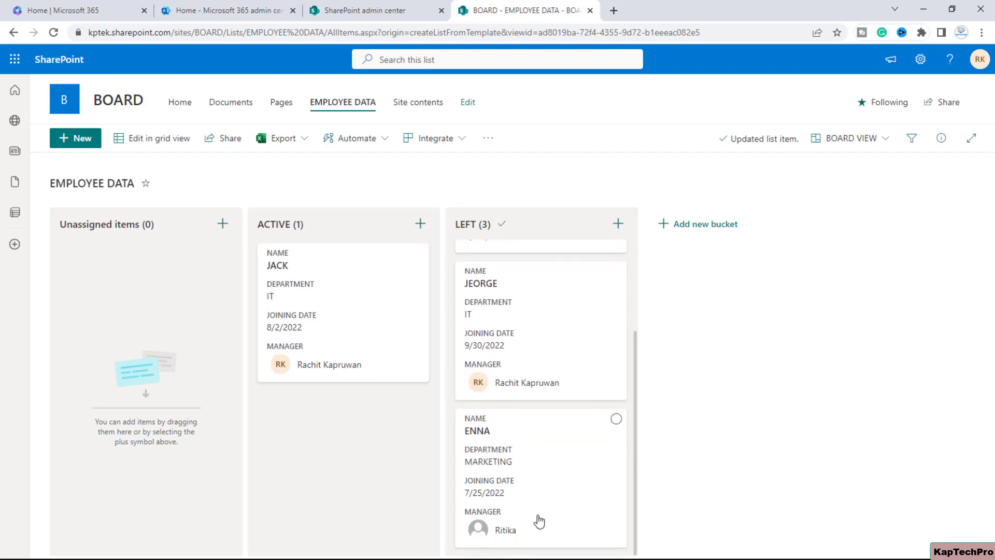
pyautogui.scroll(3)
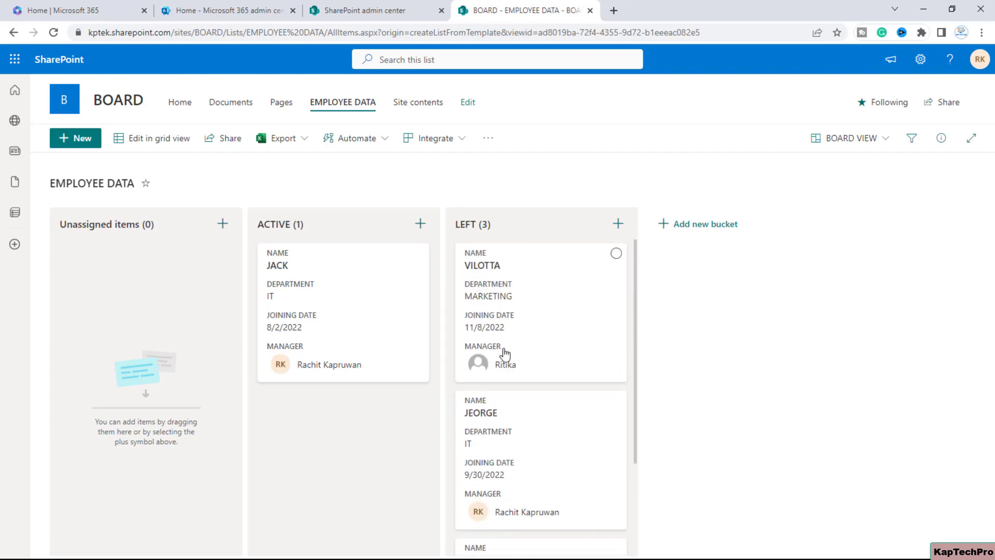
pyautogui.moveTo(524, 388)
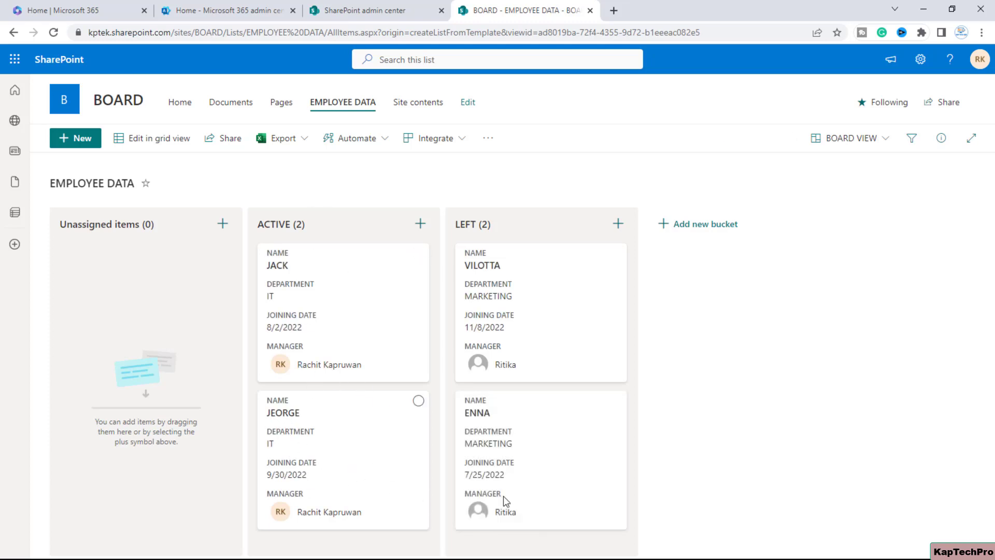
pyautogui.moveTo(659, 494)
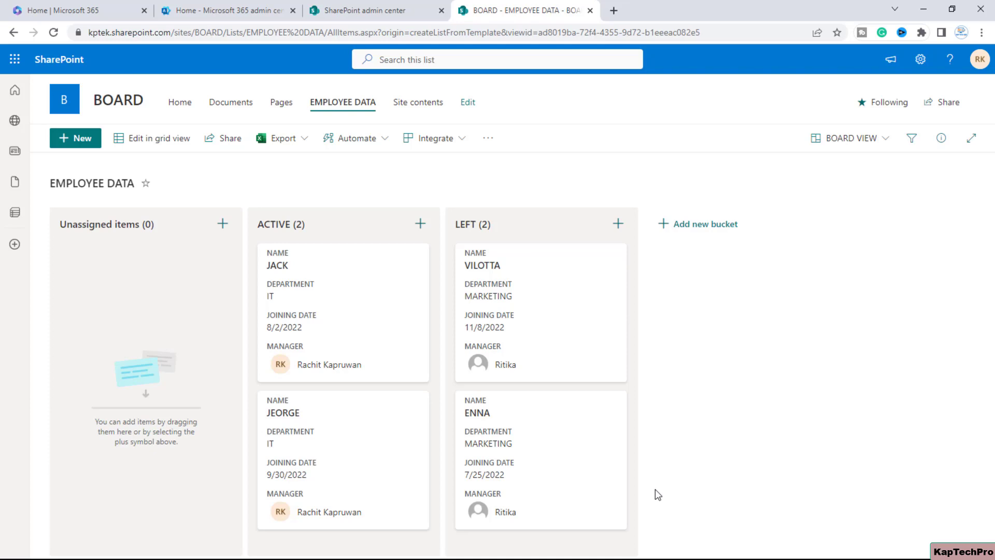
pyautogui.moveTo(983, 6)
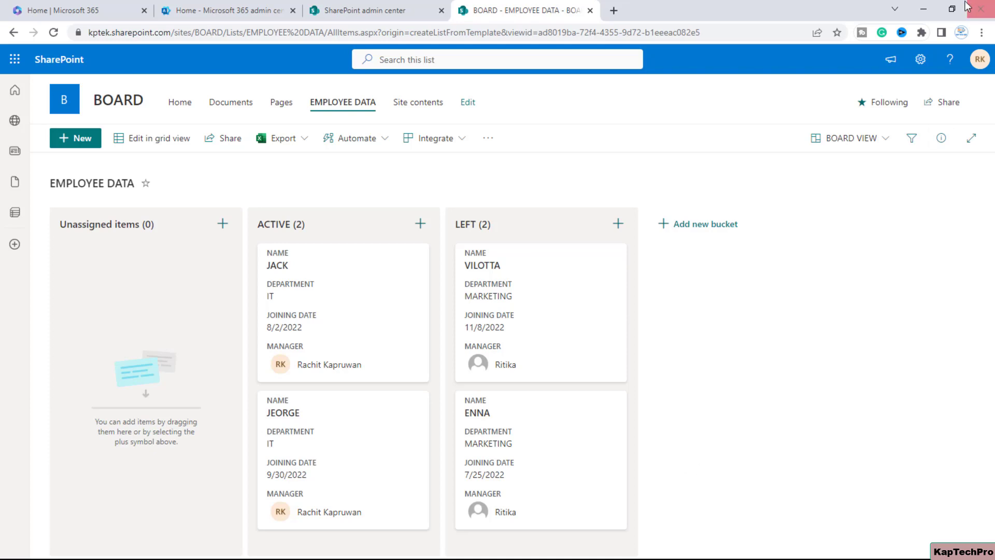